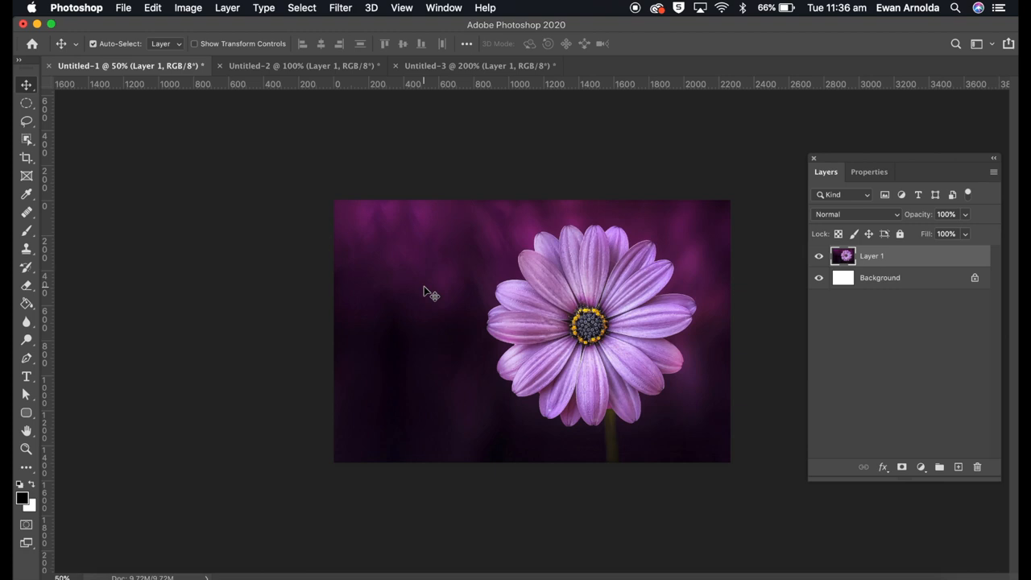
mouse_move(294, 95)
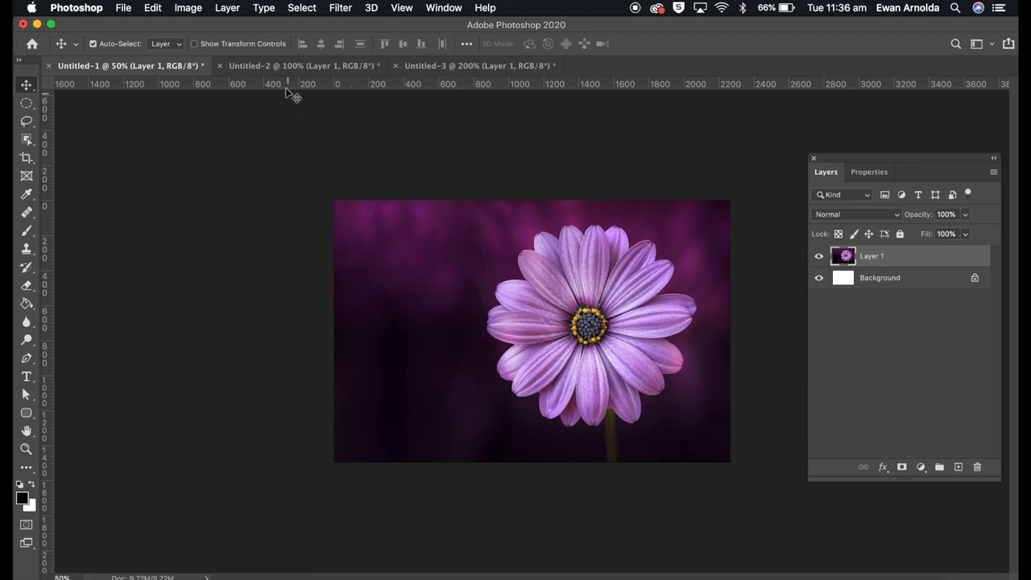
Select the flower's petals with Object Selection, subtracting the dark centre from the selection
click(479, 65)
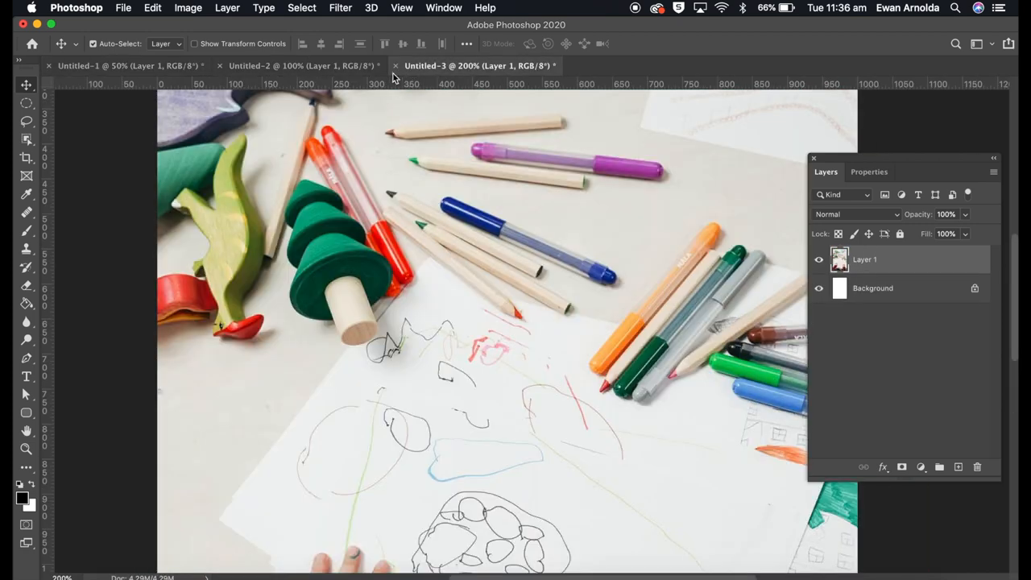
click(129, 65)
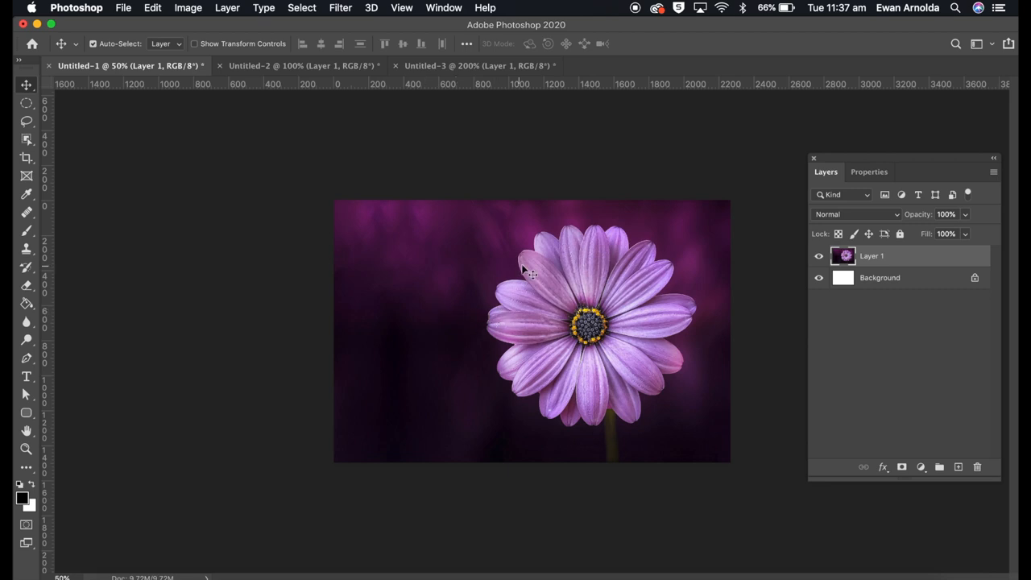
mouse_move(603, 249)
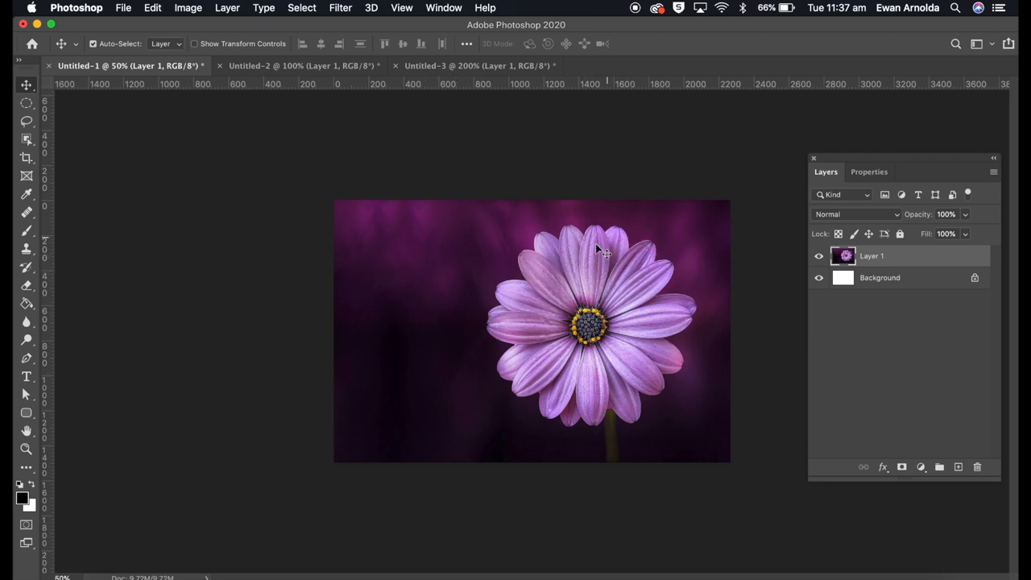
mouse_move(572, 342)
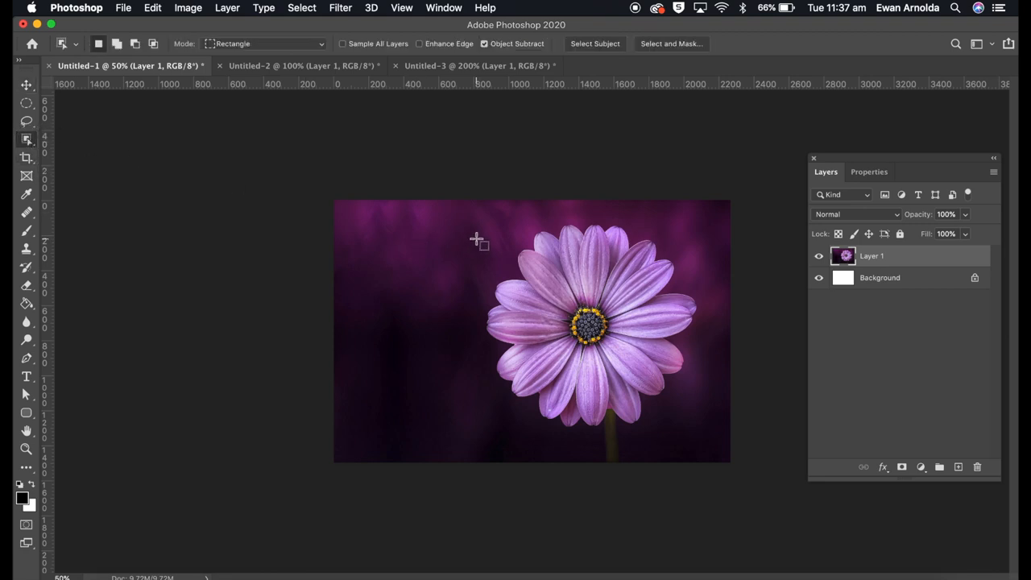
drag(492, 233, 608, 371)
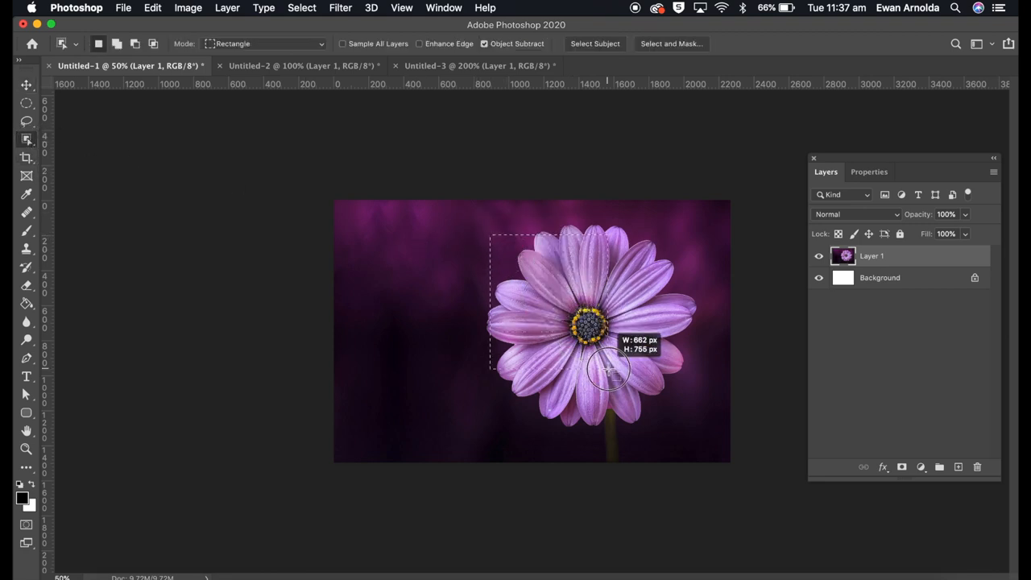
drag(608, 370, 691, 425)
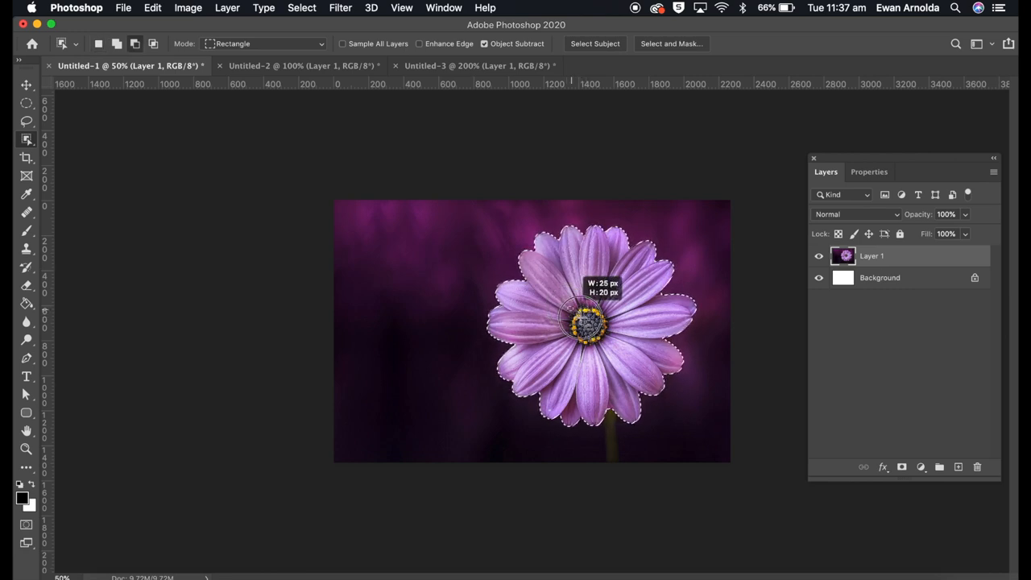
drag(579, 318, 620, 354)
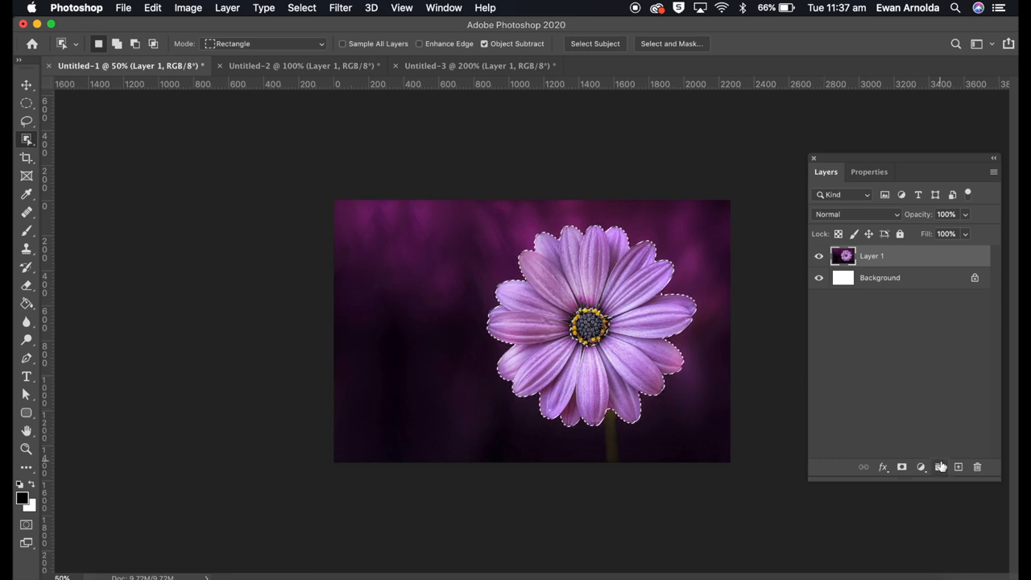
Create a new group above the flower layer, masked to the petal selection
click(940, 466)
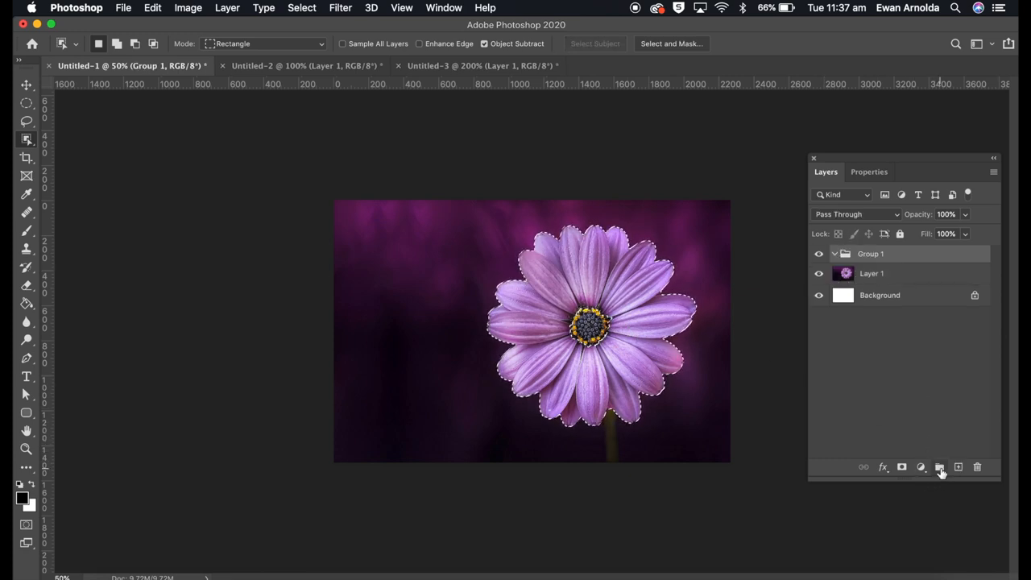
mouse_move(920, 467)
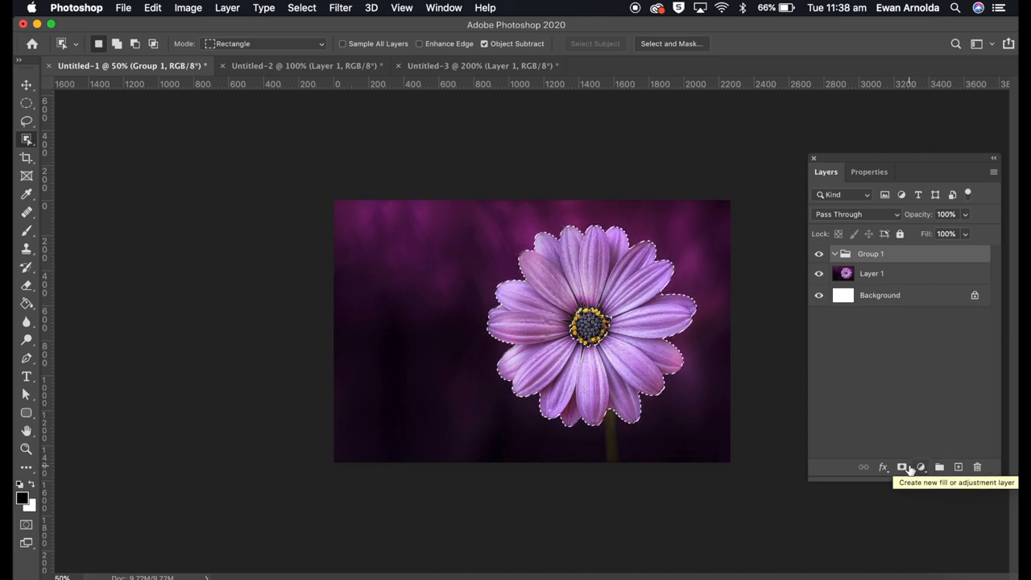
mouse_move(902, 467)
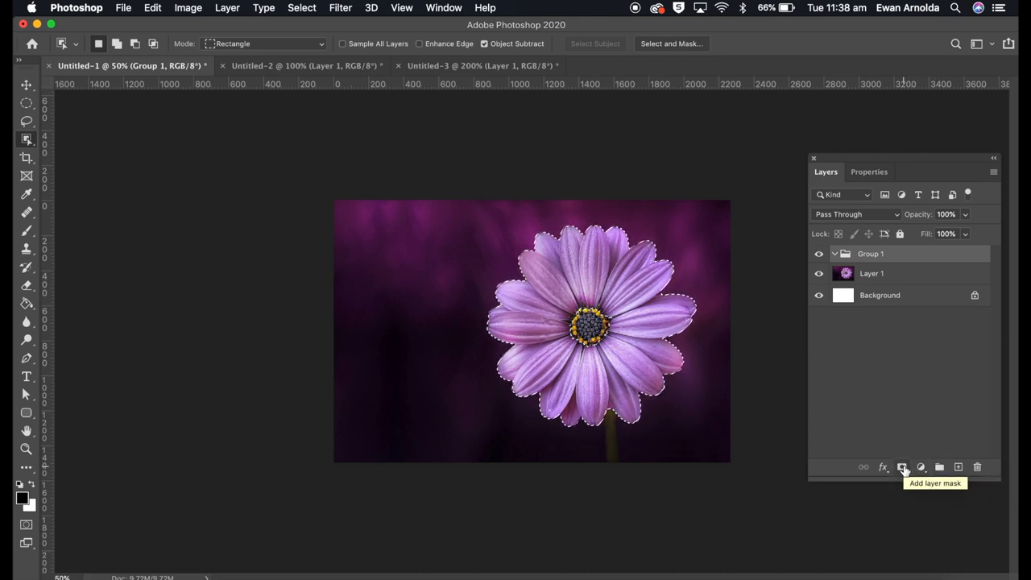
click(902, 466)
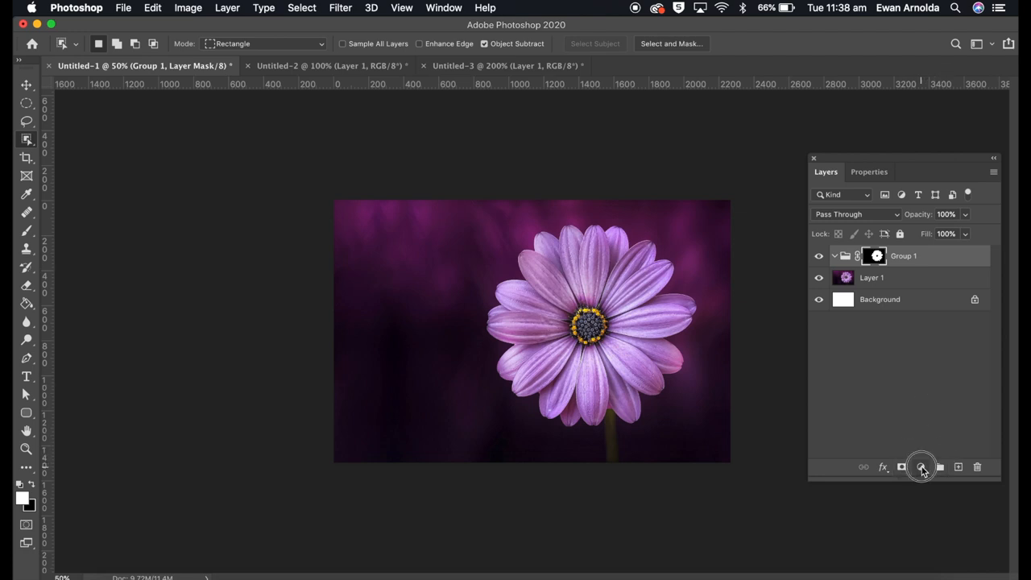
click(921, 467)
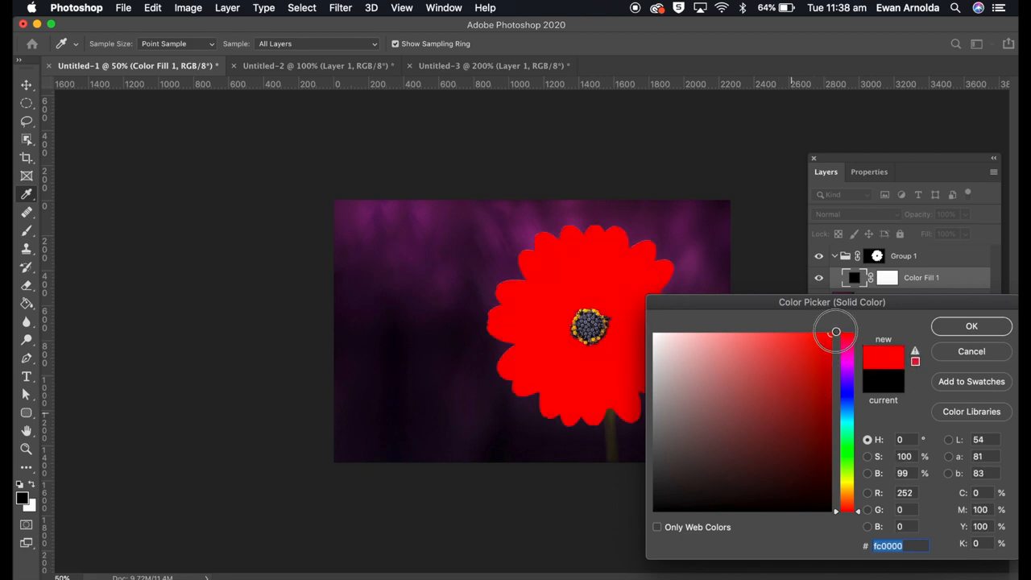
Confirm a red Solid Color fill and set its blend mode to Color
click(971, 326)
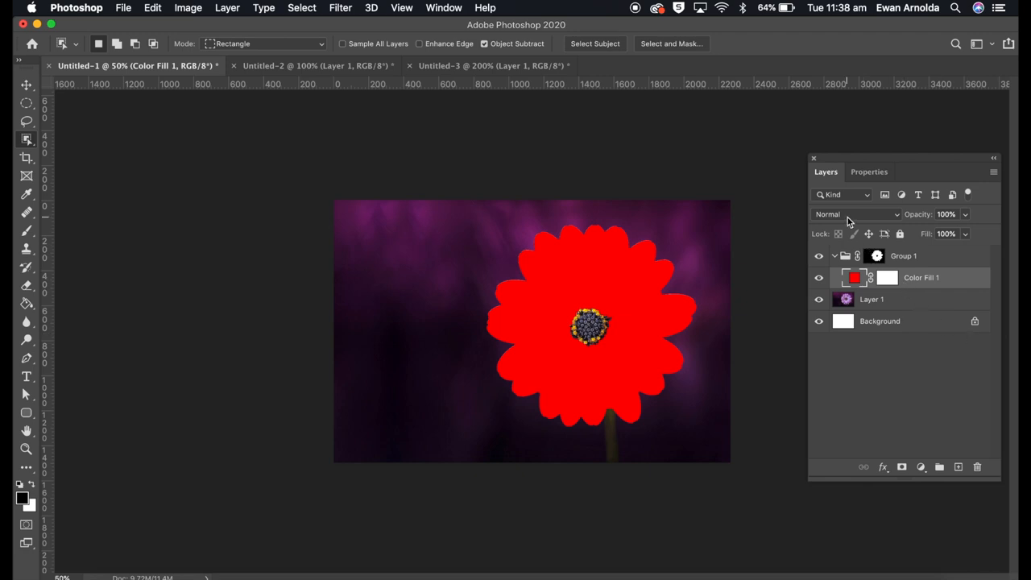
click(858, 213)
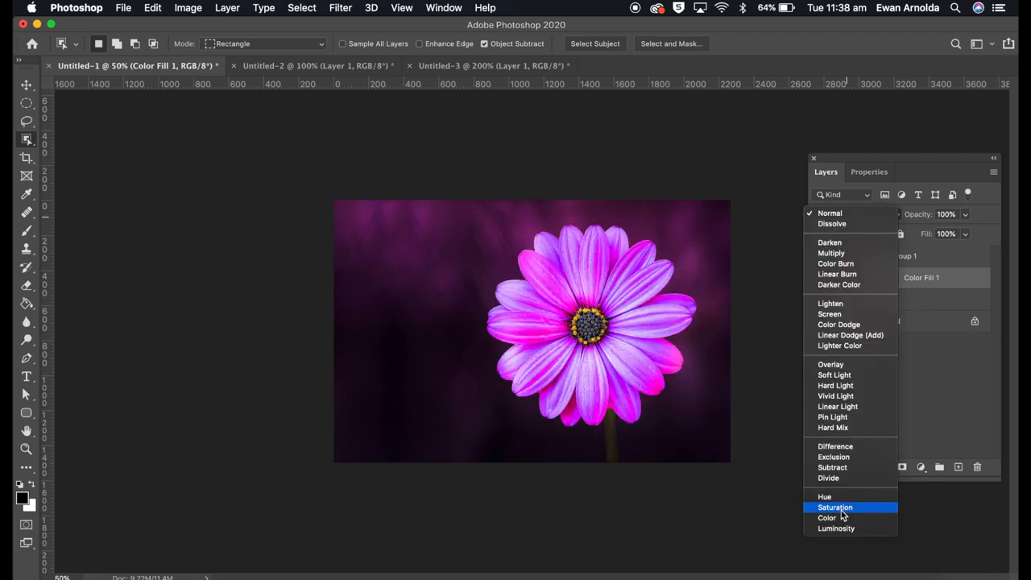
click(827, 518)
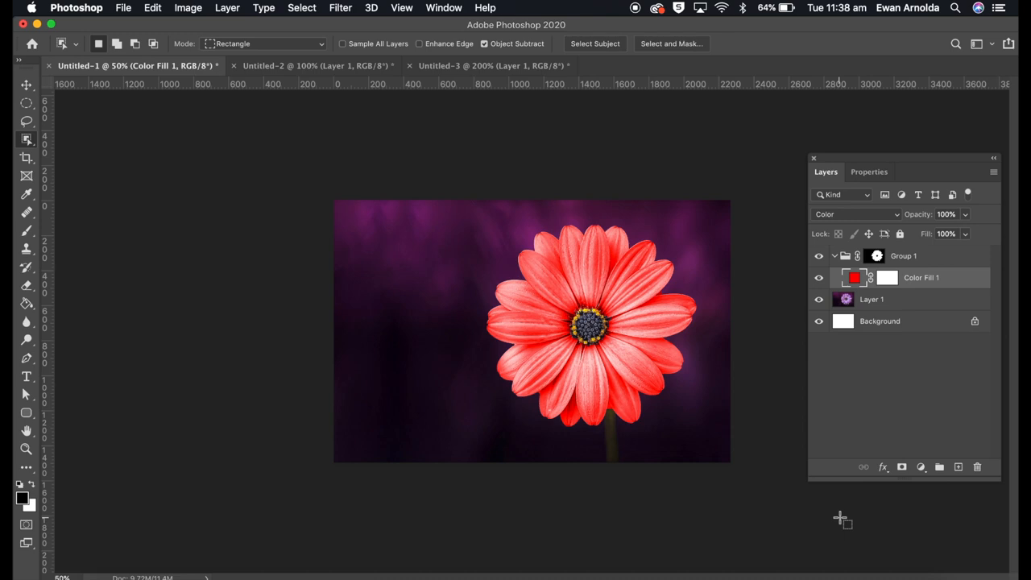
mouse_move(876, 504)
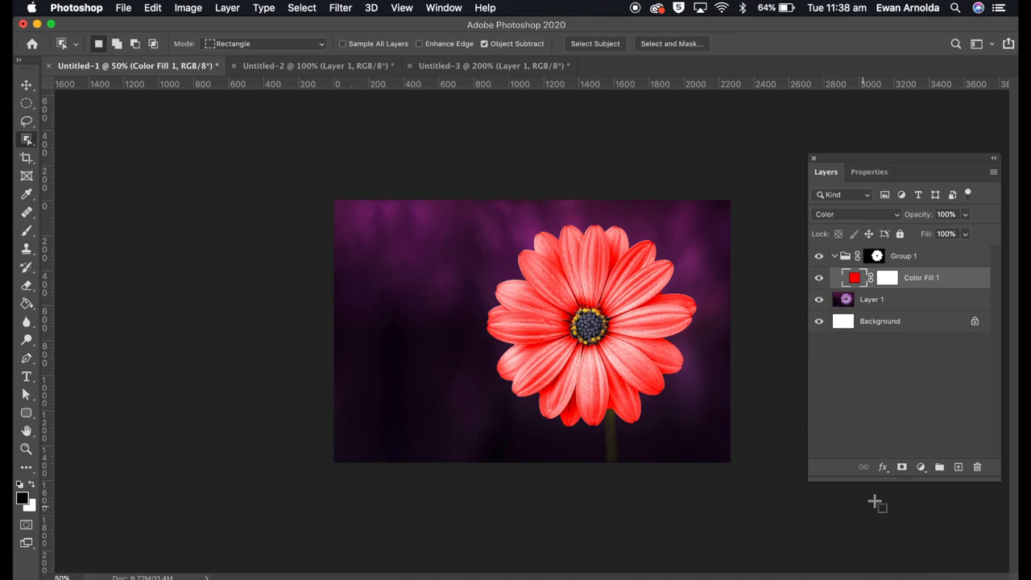
Add a Levels adjustment with input levels 33, 1.11 and 237 to the petals
click(921, 467)
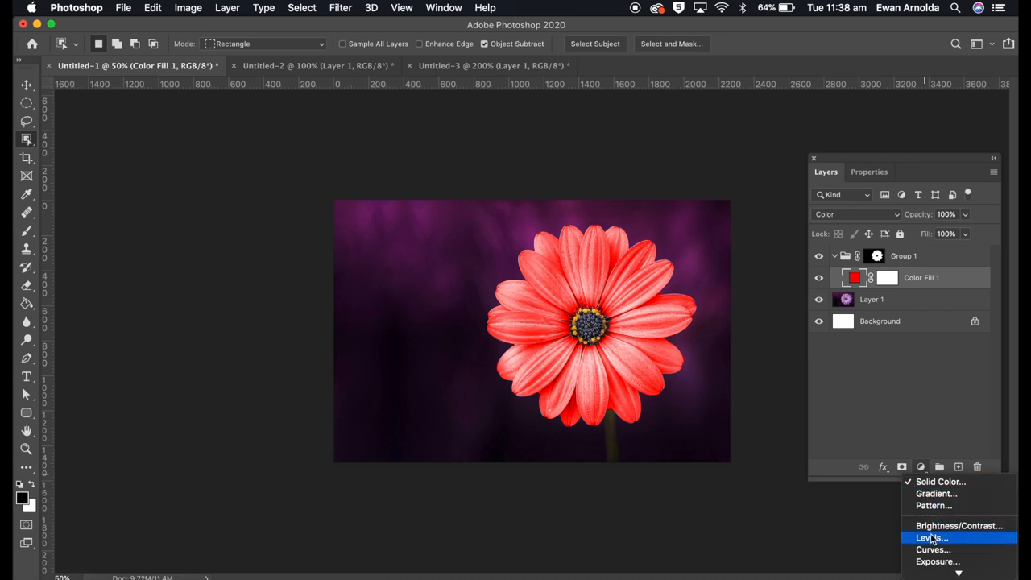
click(931, 537)
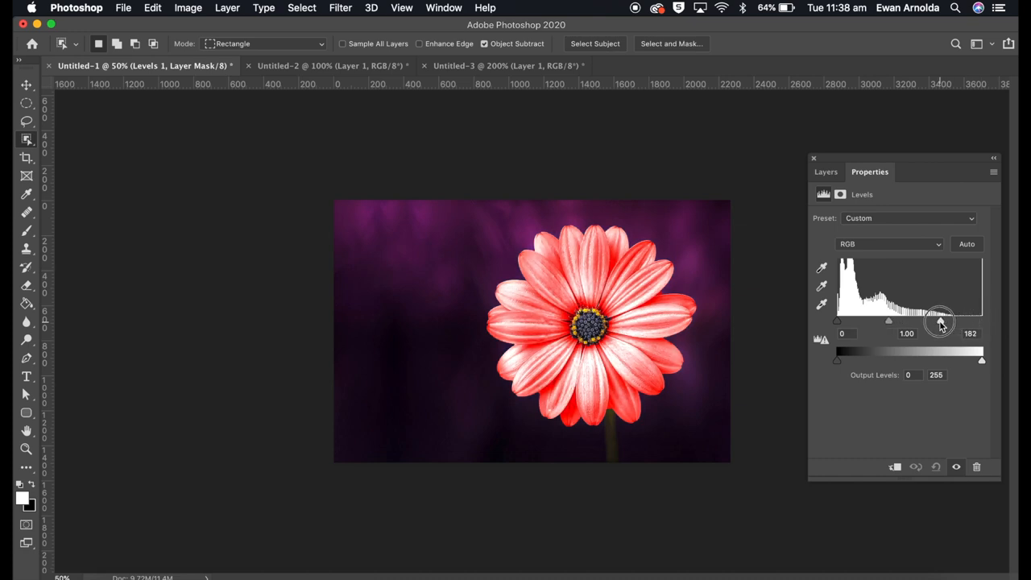
drag(941, 321, 970, 321)
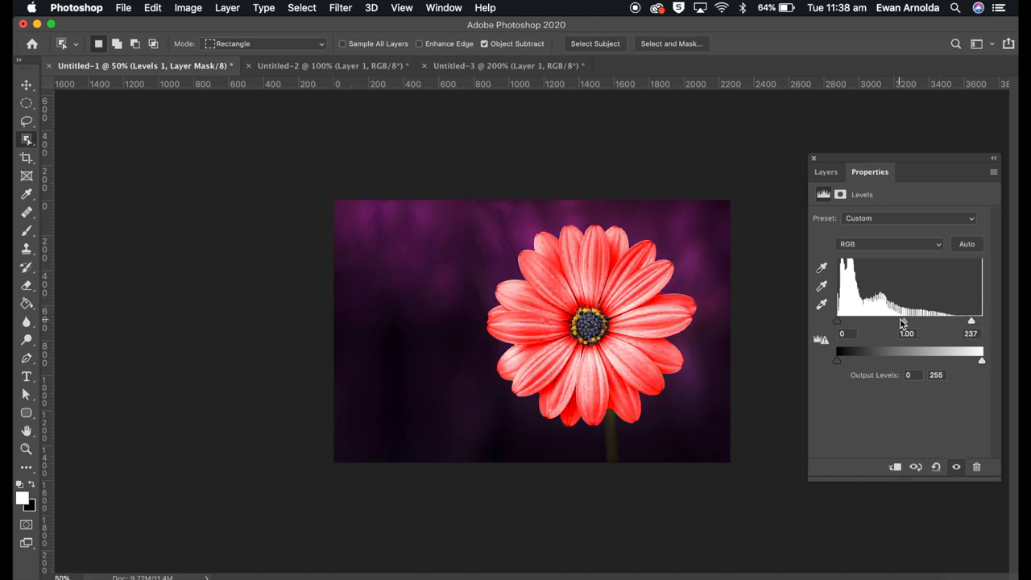
drag(906, 321, 898, 320)
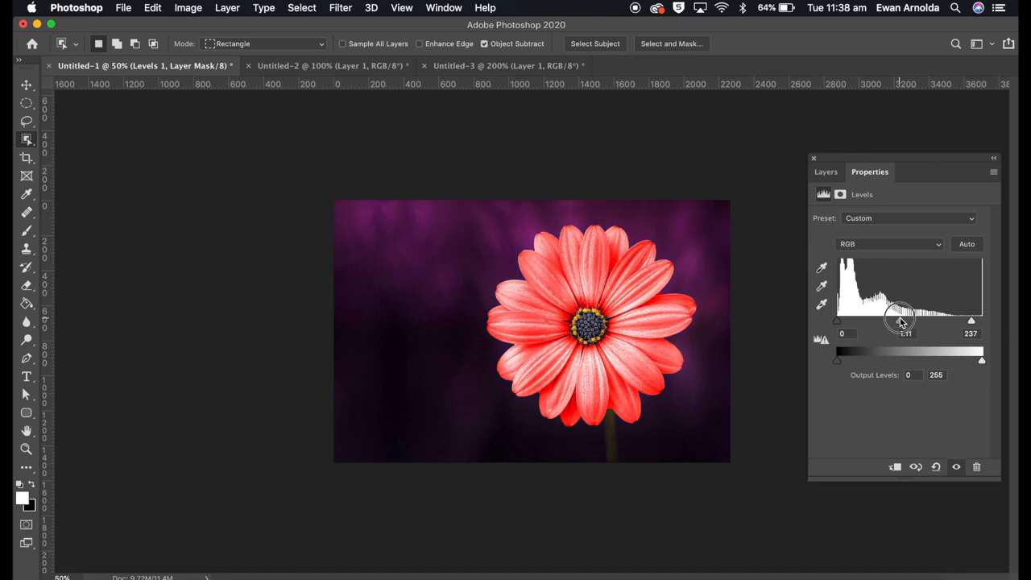
drag(838, 333, 853, 333)
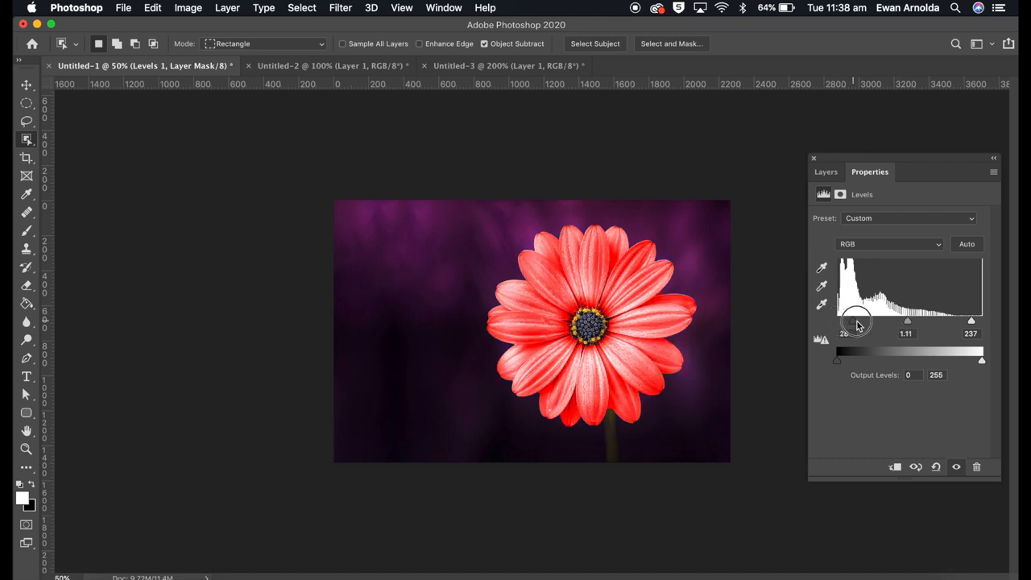
drag(837, 321, 843, 320)
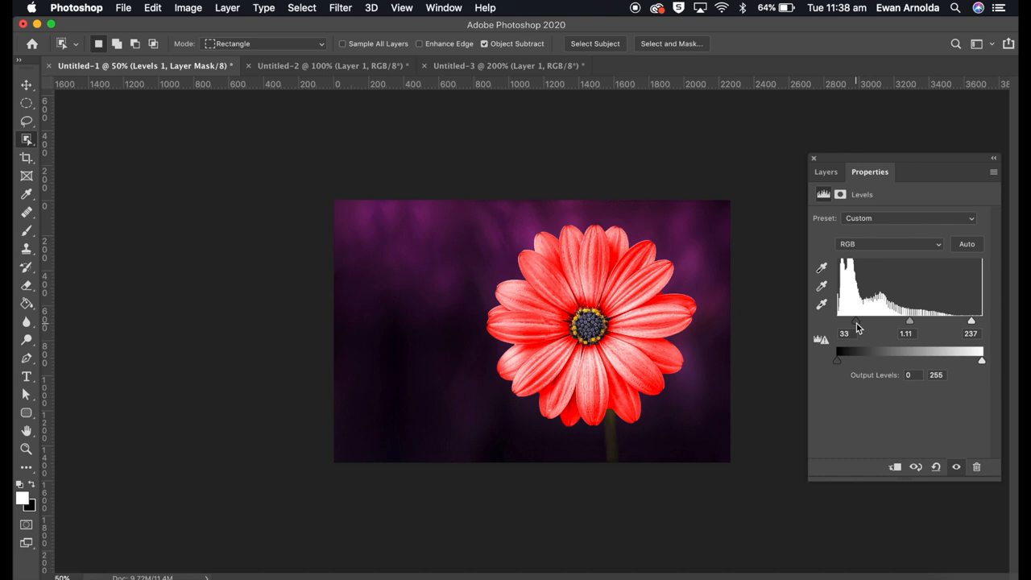
mouse_move(378, 98)
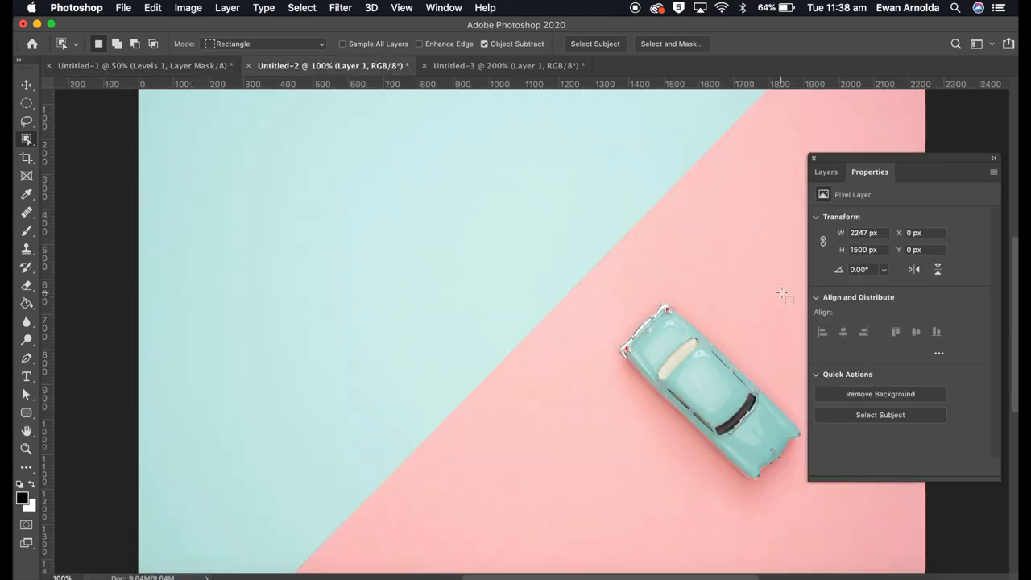
mouse_move(627, 389)
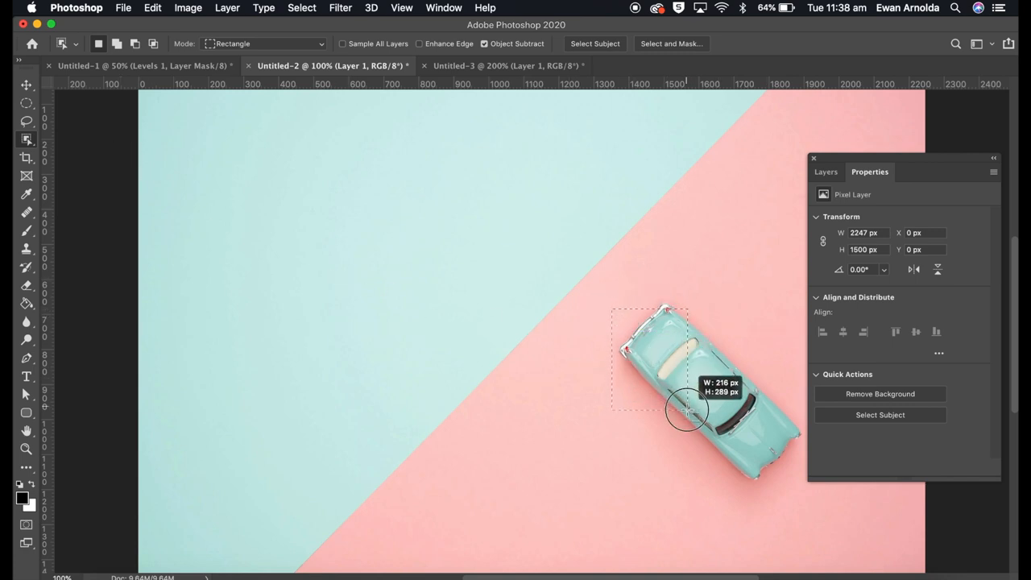
Select the toy car in Untitled-2 with the Object Selection Tool
drag(685, 411, 798, 487)
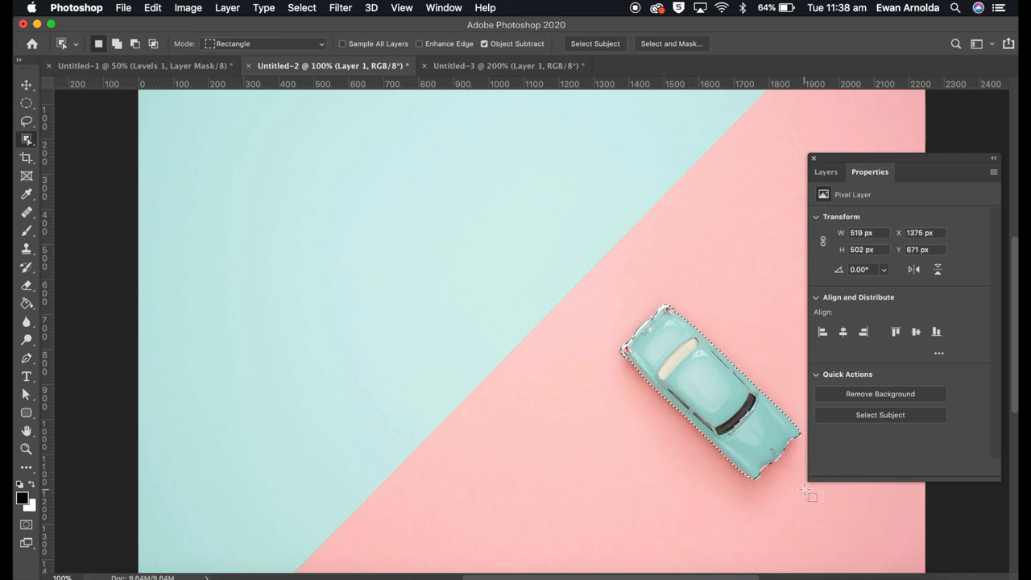
click(826, 171)
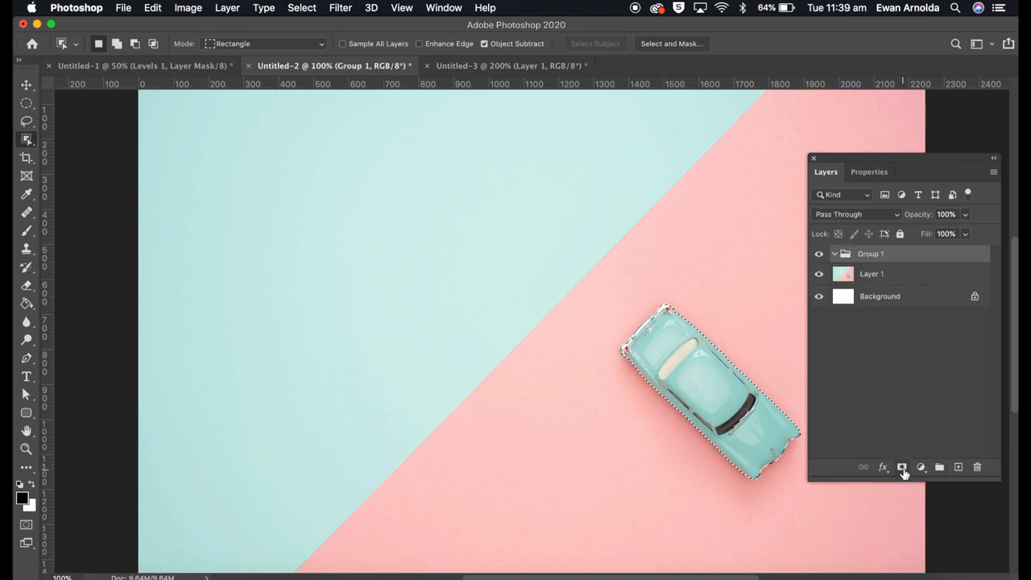
Mask the group to the car and add a #fff600 yellow fill blended in Color mode
click(902, 467)
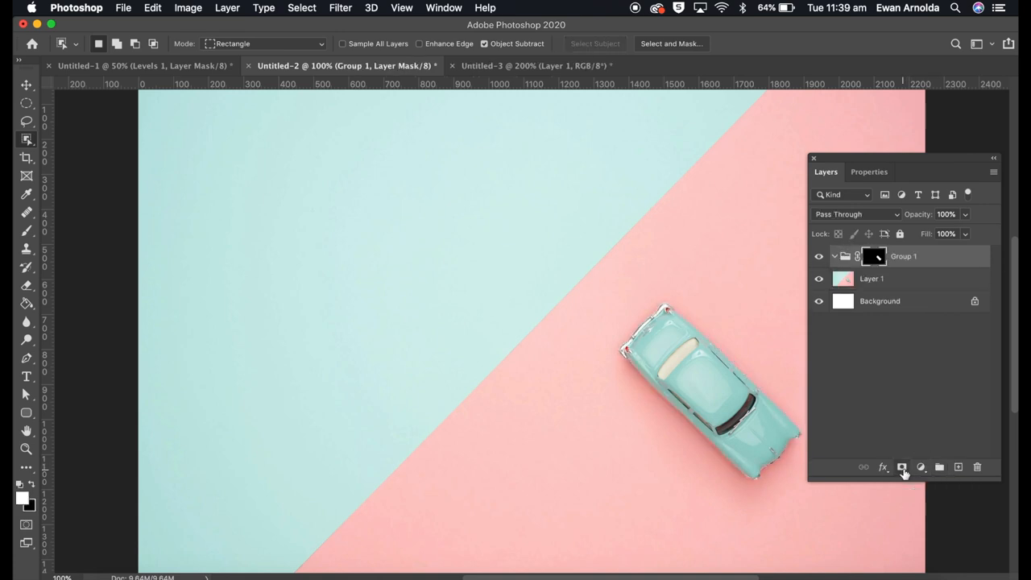
click(920, 467)
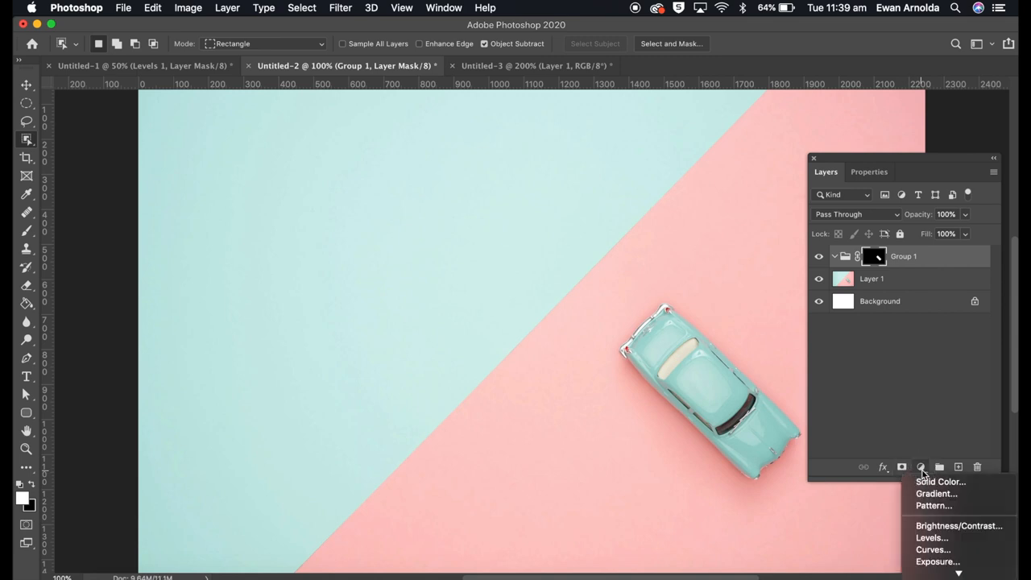
click(940, 481)
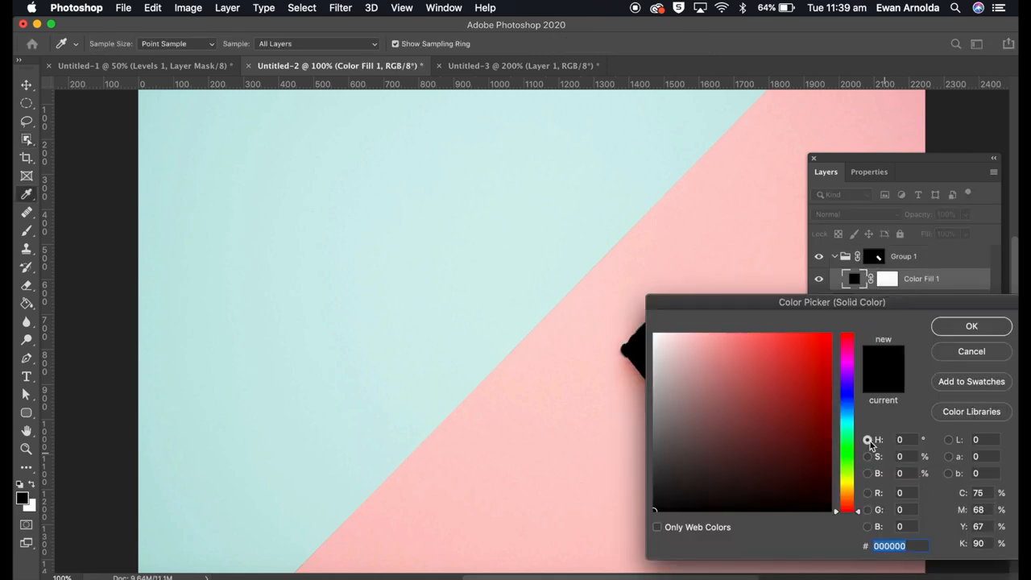
click(808, 384)
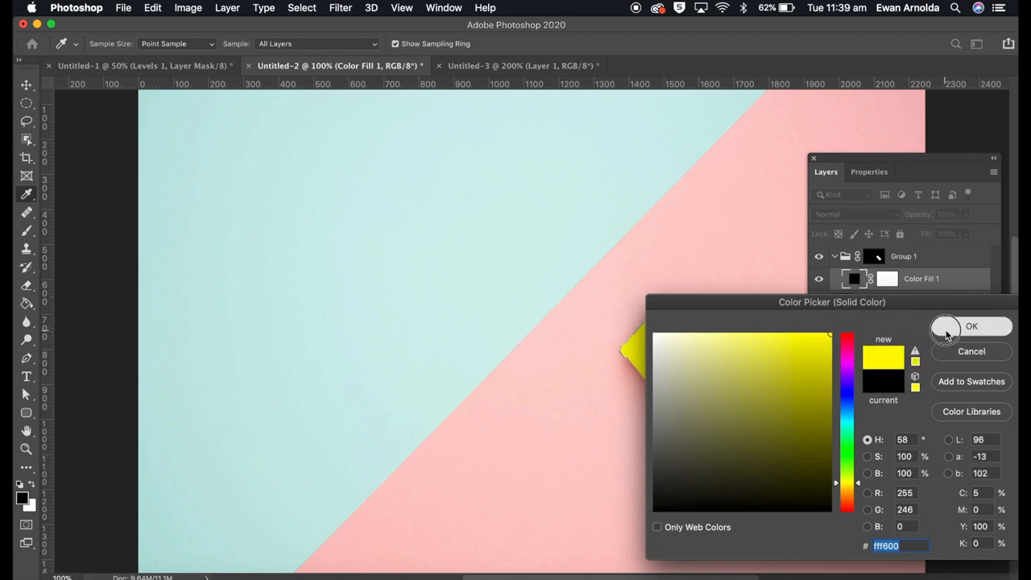
click(971, 326)
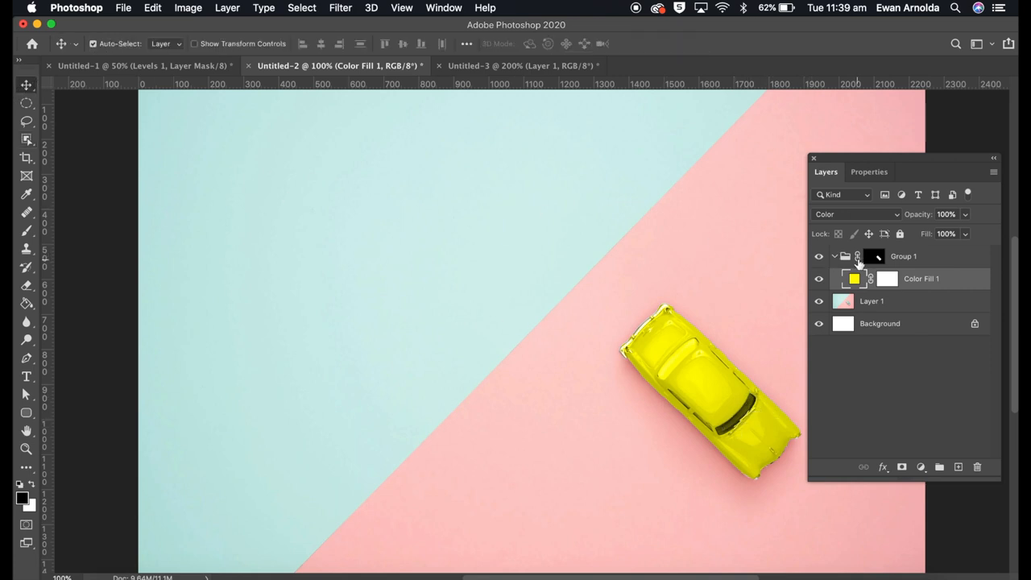
Target Group 1's mask thumbnail for brush touch-ups on the car edges
click(875, 256)
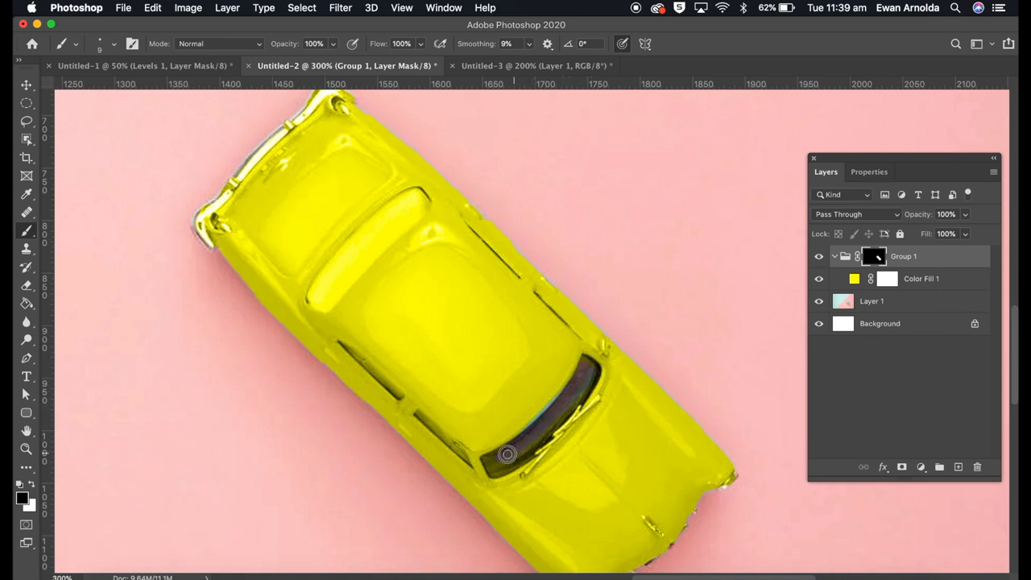
mouse_move(524, 456)
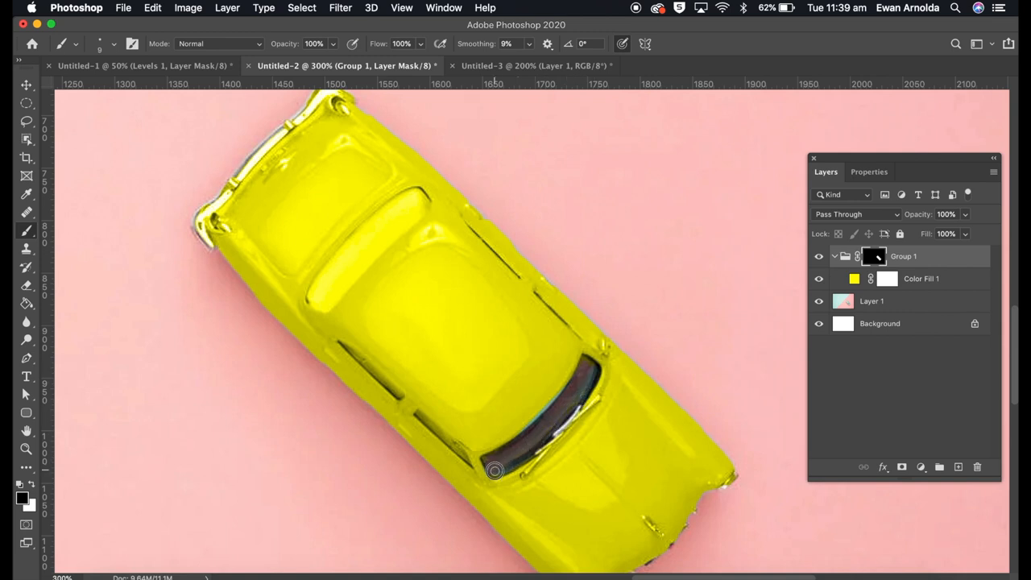
mouse_move(586, 362)
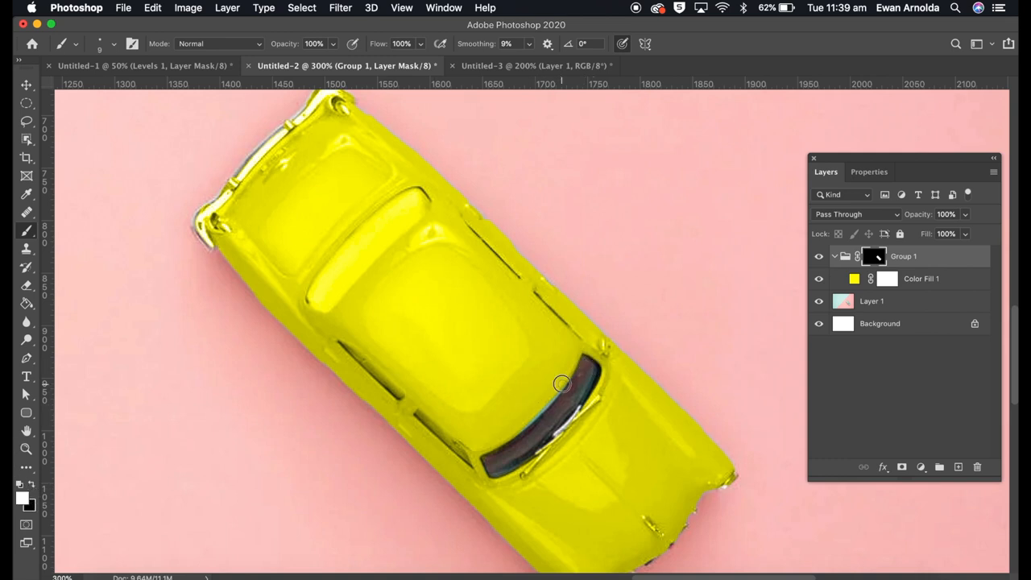
mouse_move(536, 415)
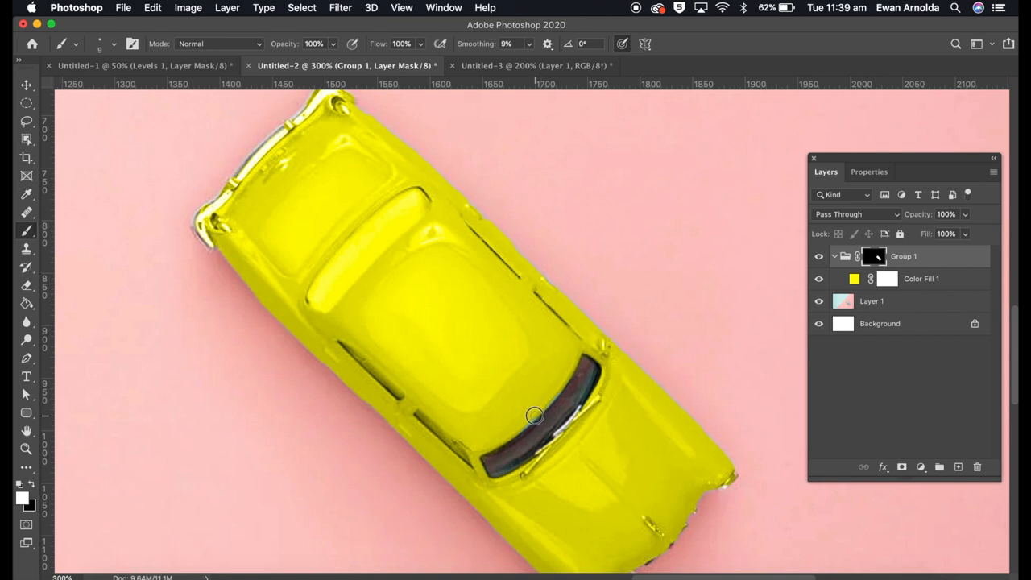
mouse_move(555, 393)
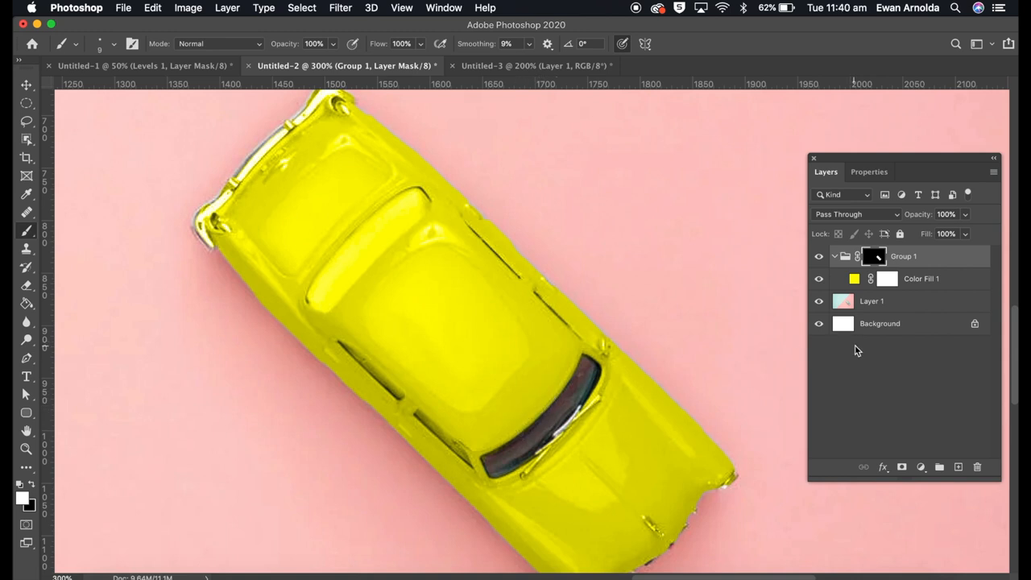
mouse_move(881, 314)
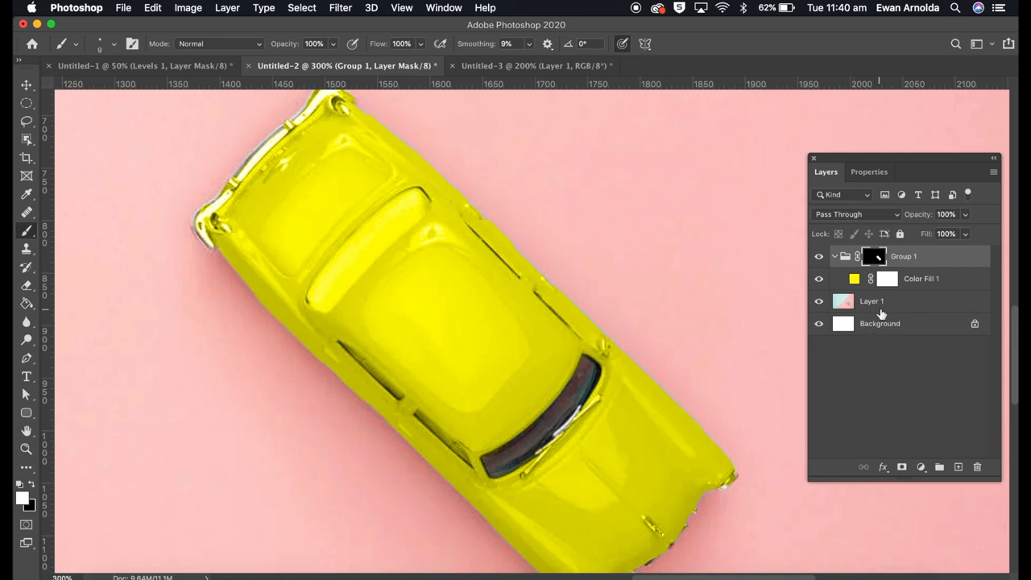
click(835, 256)
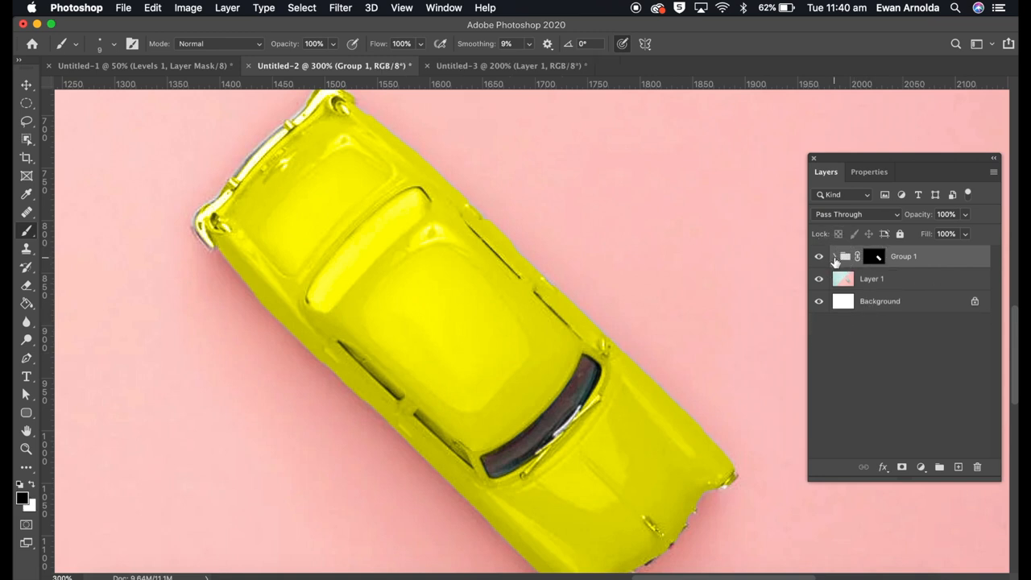
click(835, 256)
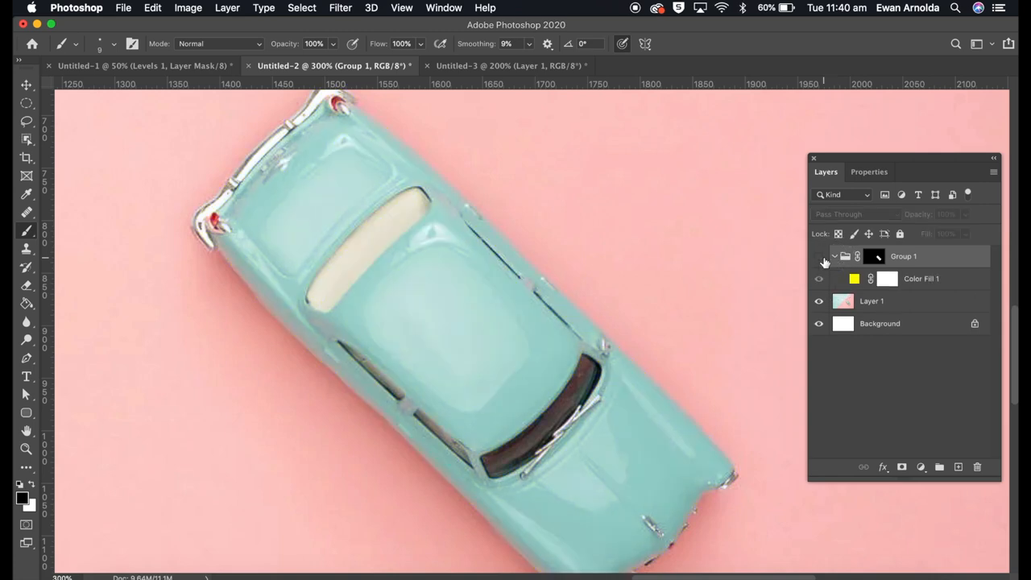
click(819, 256)
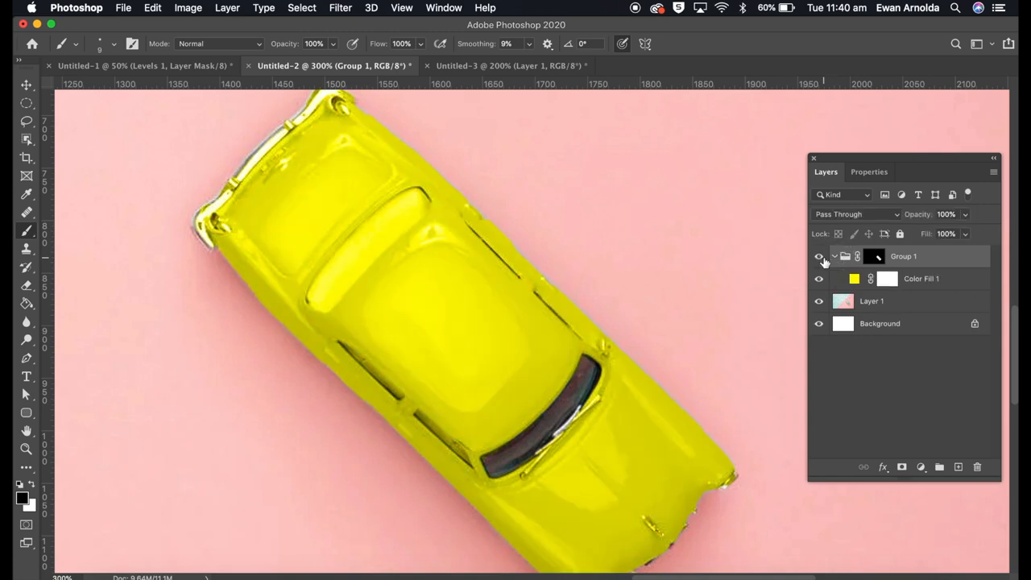
click(819, 256)
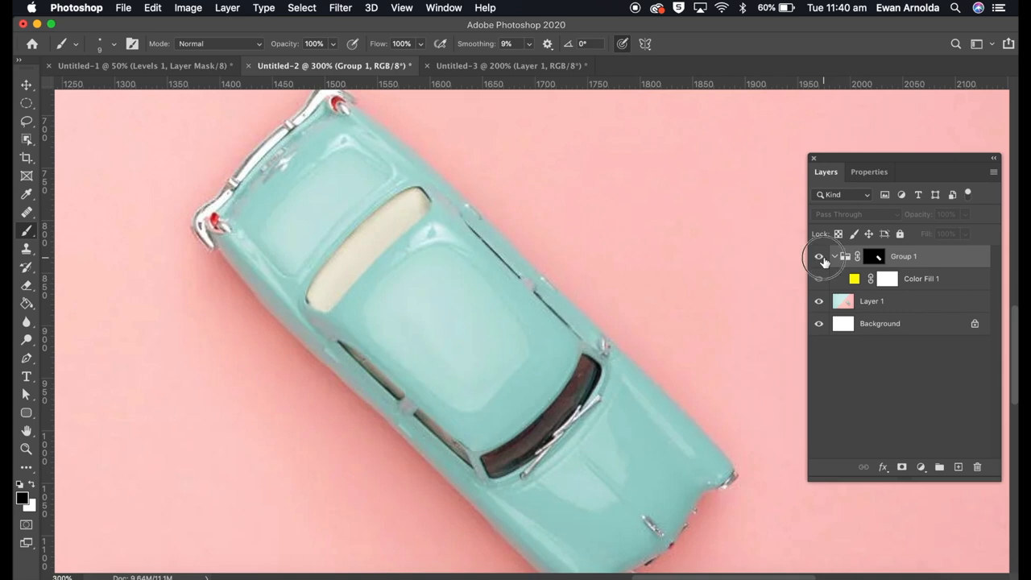
click(819, 256)
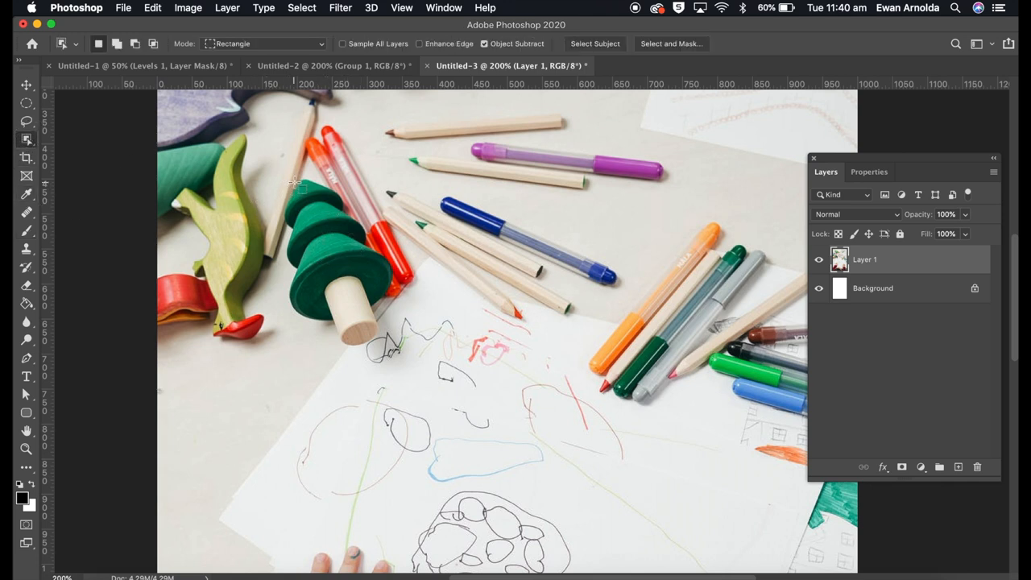
Select the toy tree's green tiers in Untitled-3 and create a group masked to them
drag(294, 181, 378, 310)
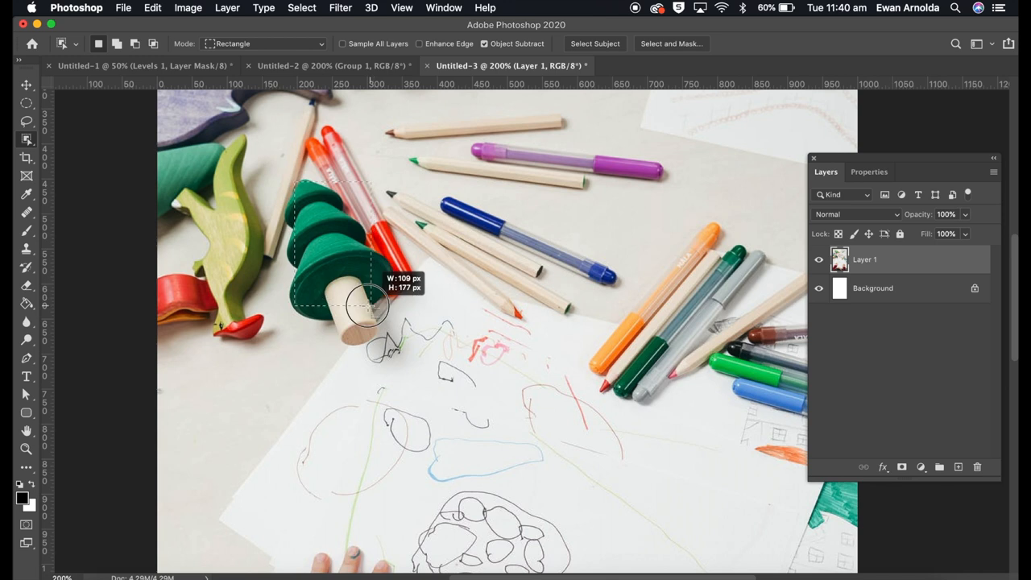
drag(370, 306, 390, 326)
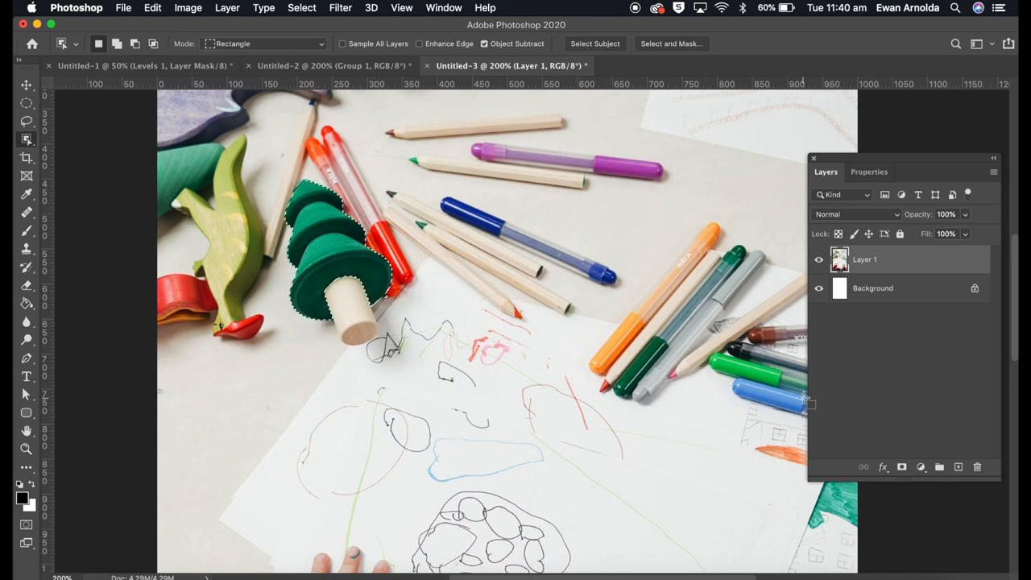
click(940, 467)
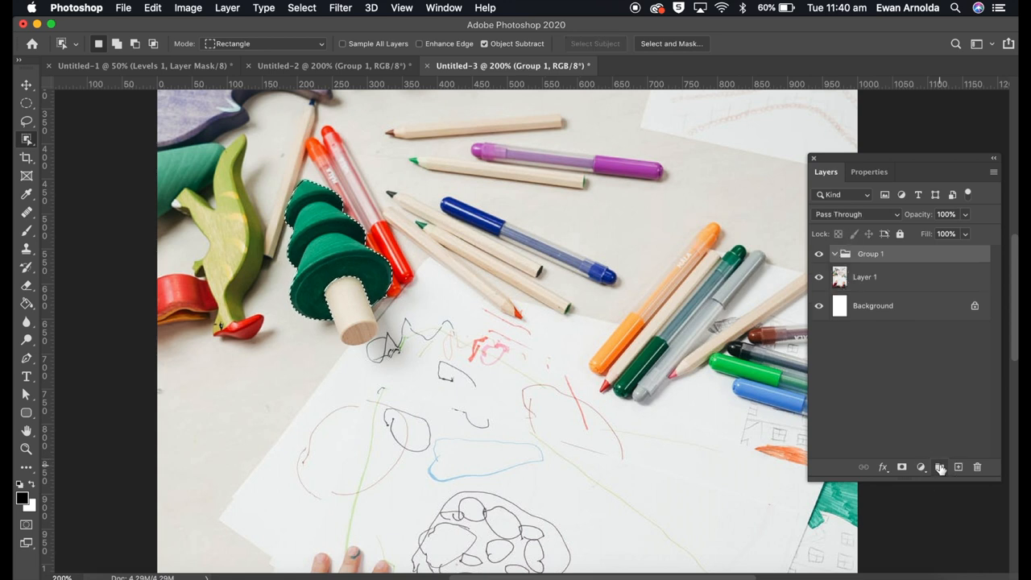
click(902, 467)
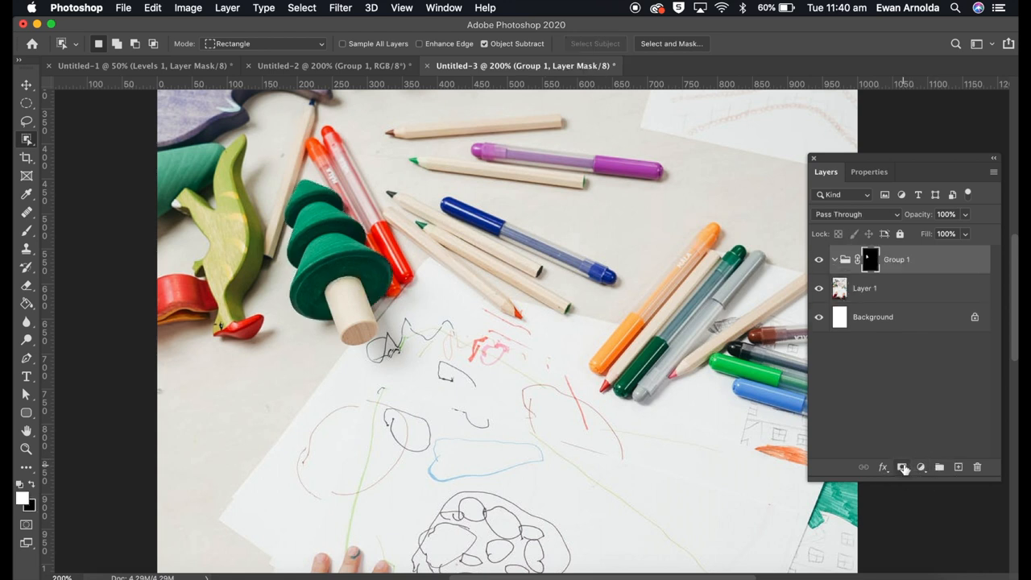
click(921, 467)
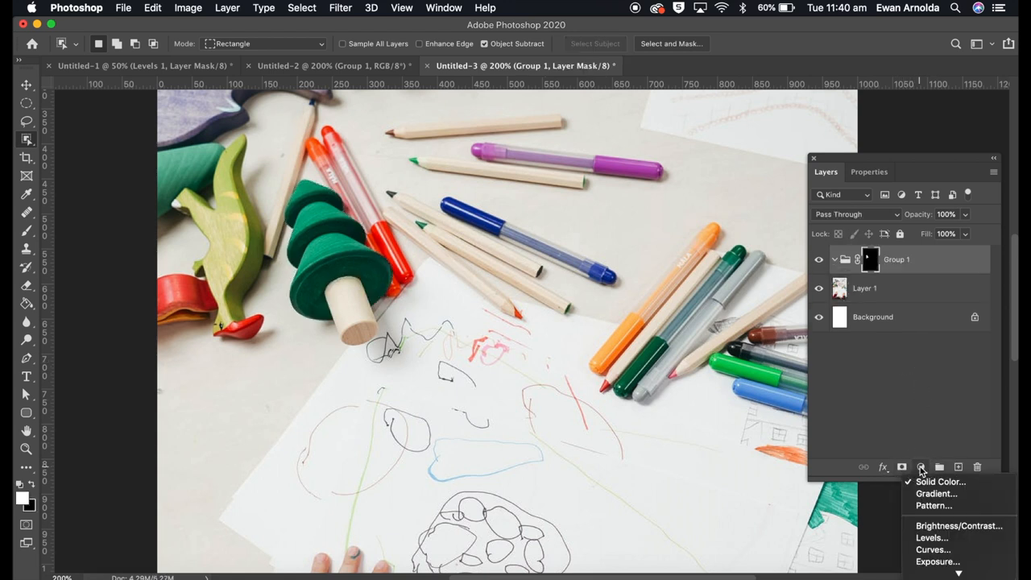
Add a blue Solid Color fill layer set to Color blend mode
click(940, 481)
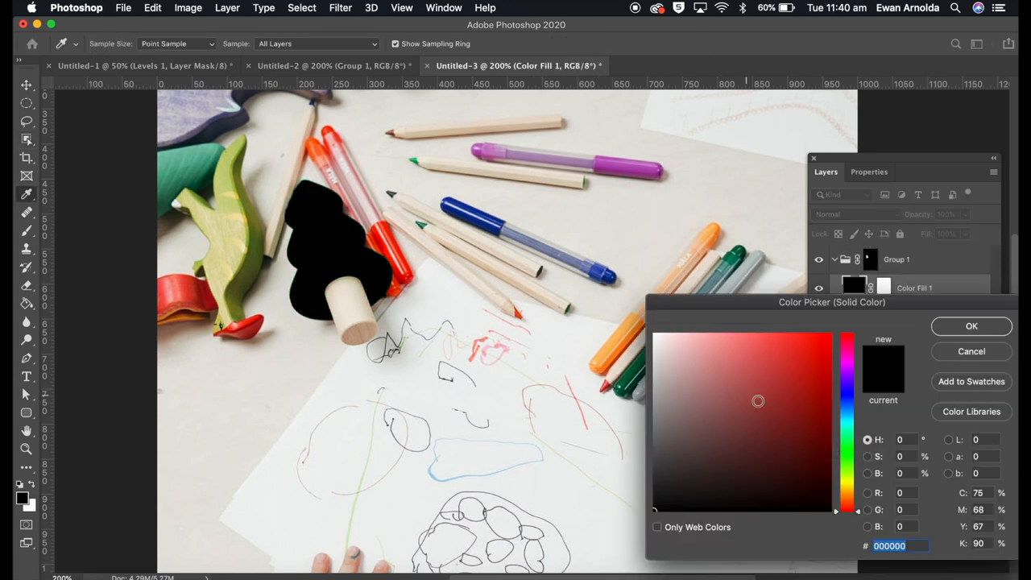
click(785, 394)
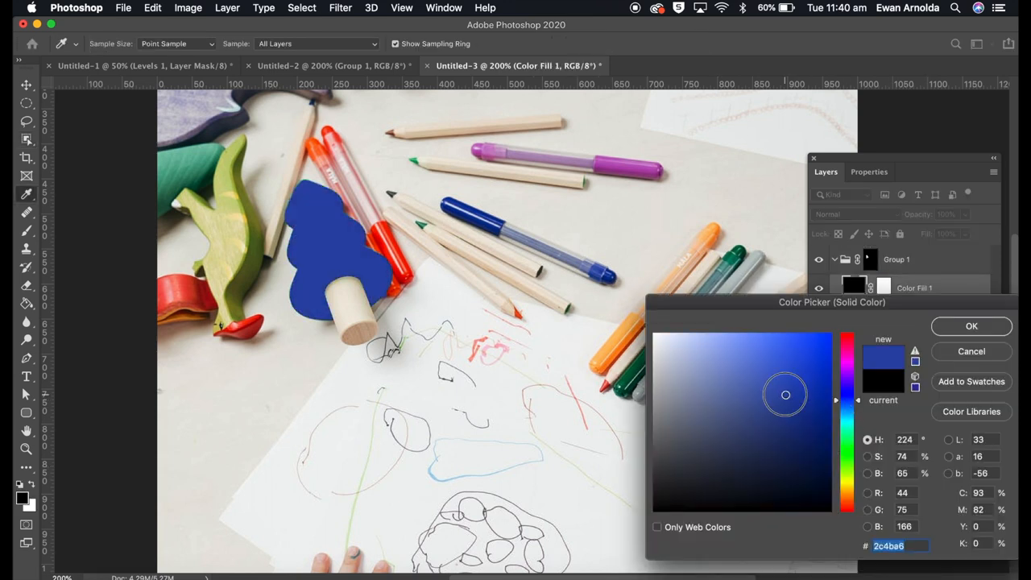
click(970, 325)
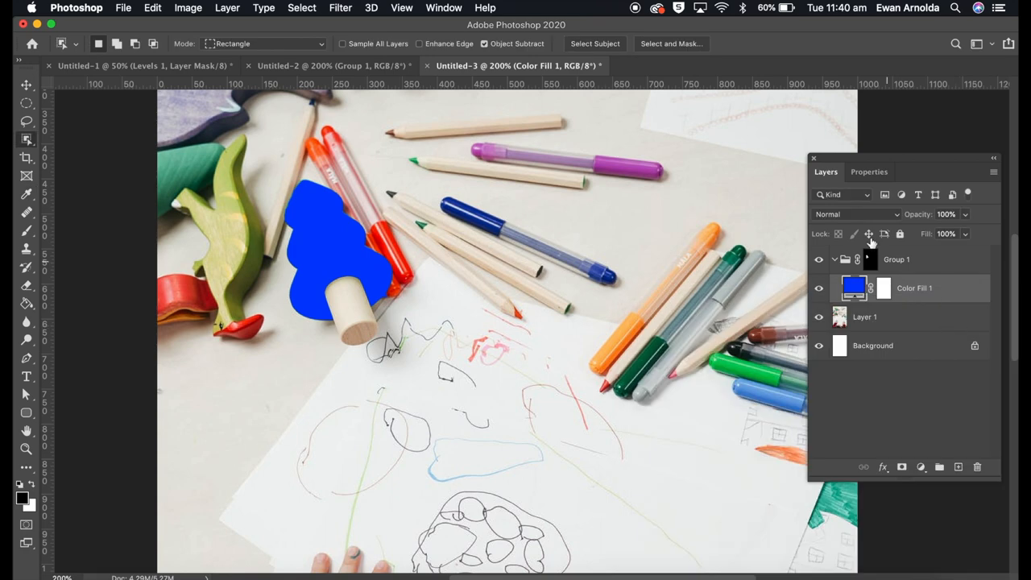
click(856, 213)
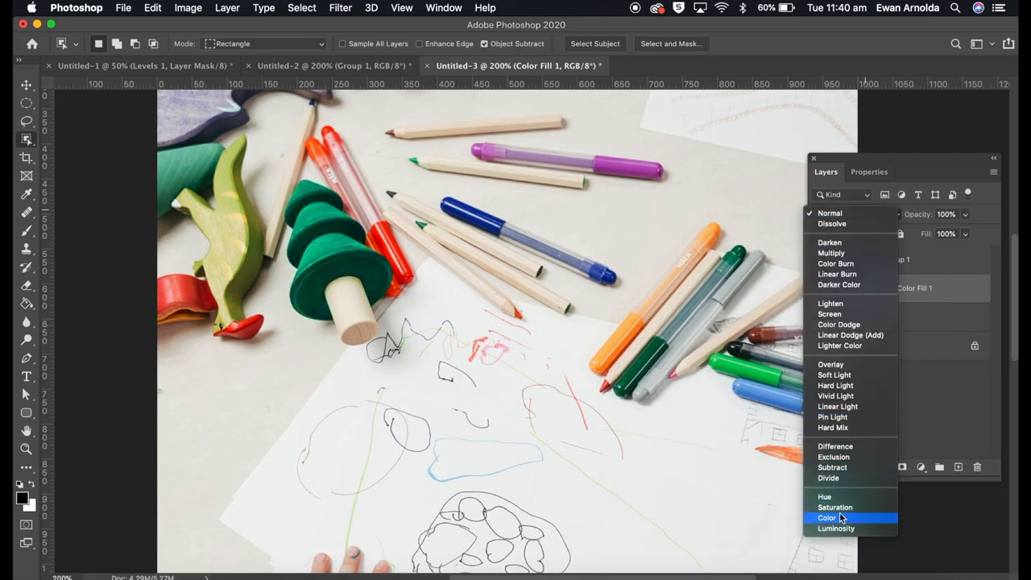
click(827, 517)
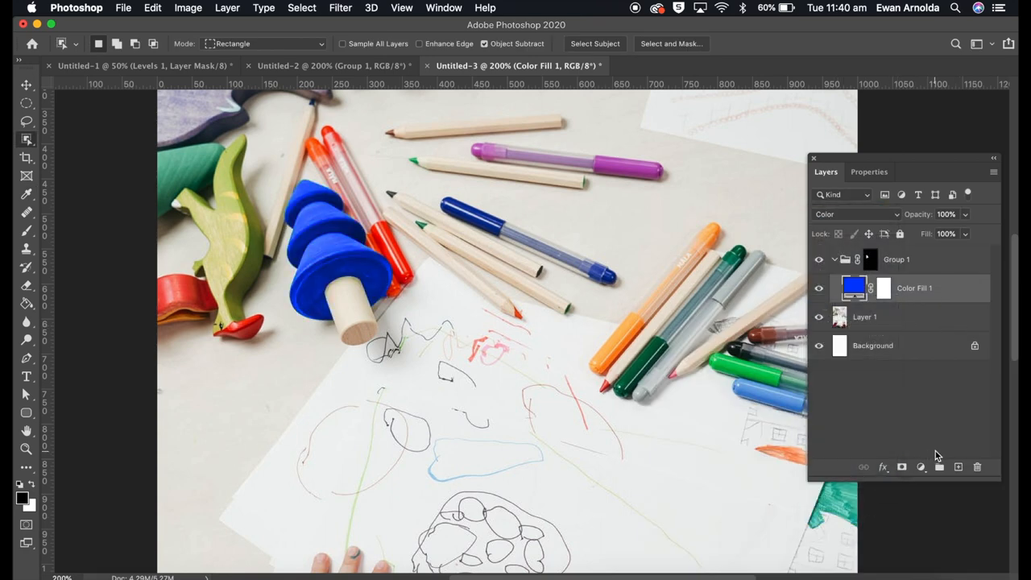
Add a Levels adjustment with midtones at 0.80, then collapse Group 1
click(920, 467)
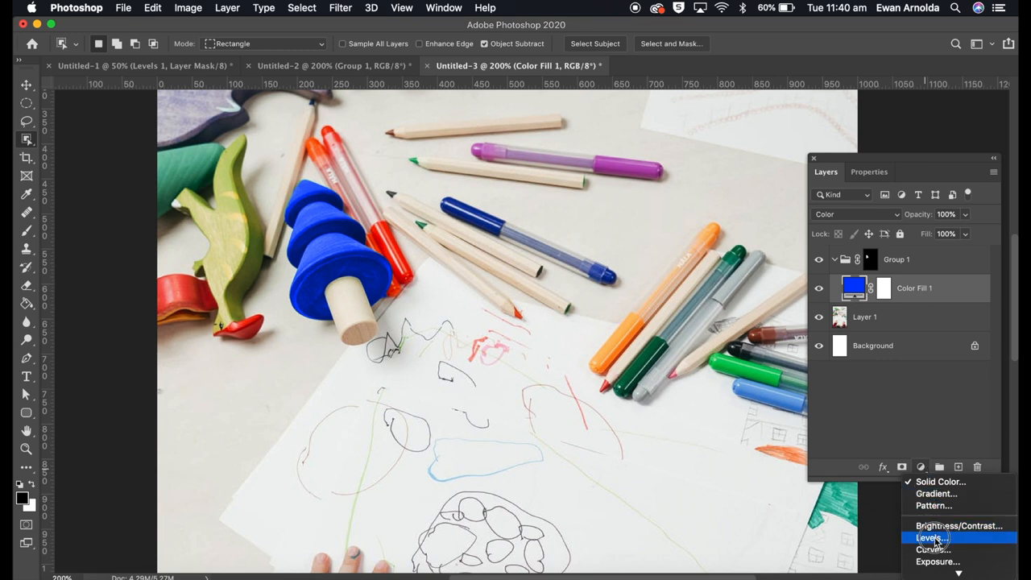
click(930, 537)
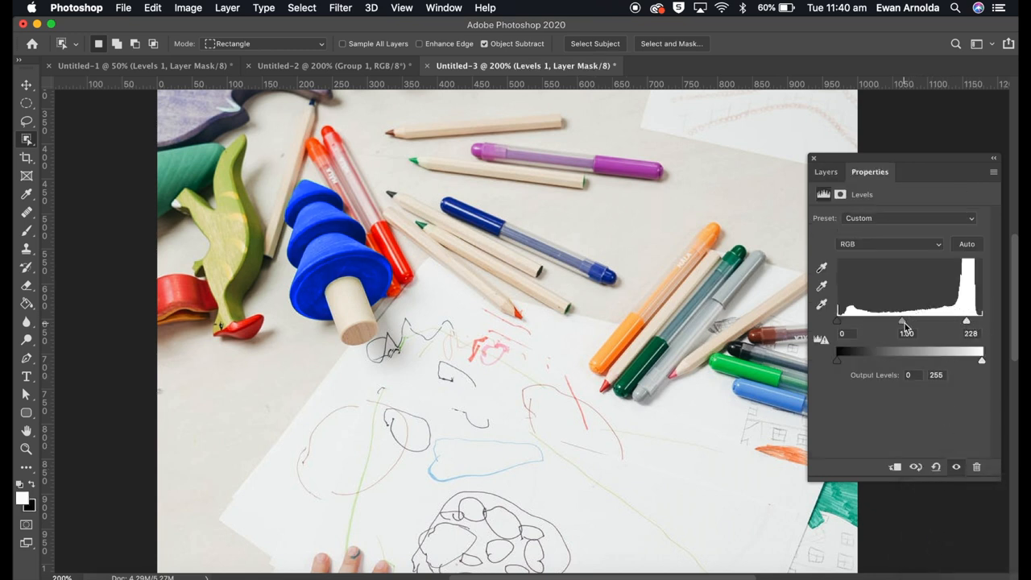
drag(902, 321, 910, 324)
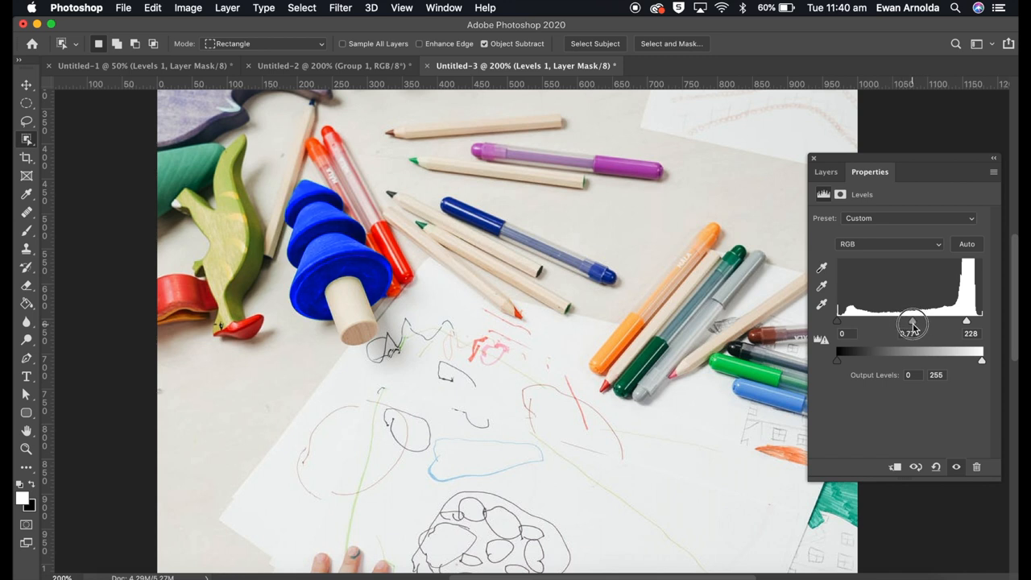
drag(912, 324, 910, 324)
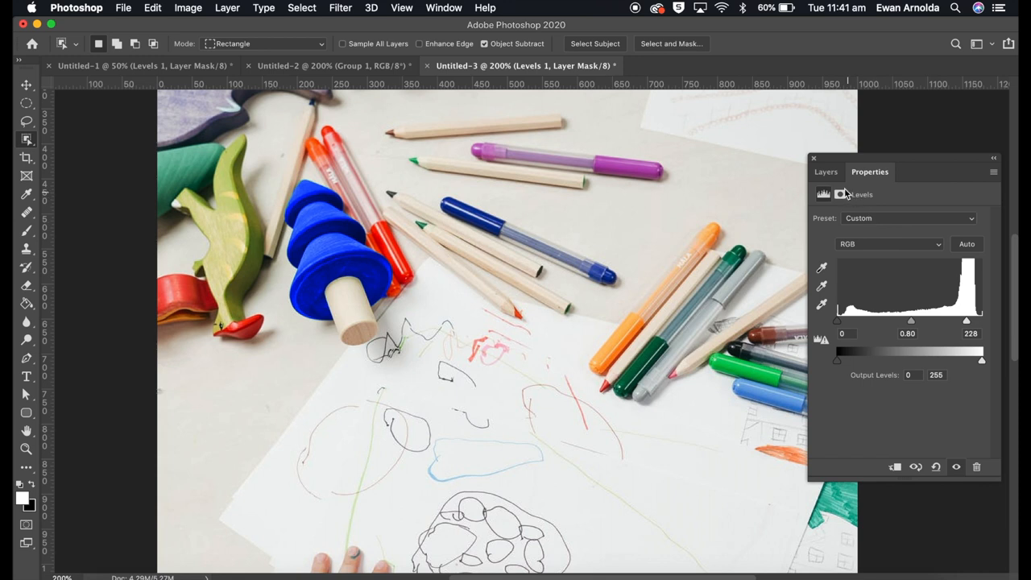
click(825, 172)
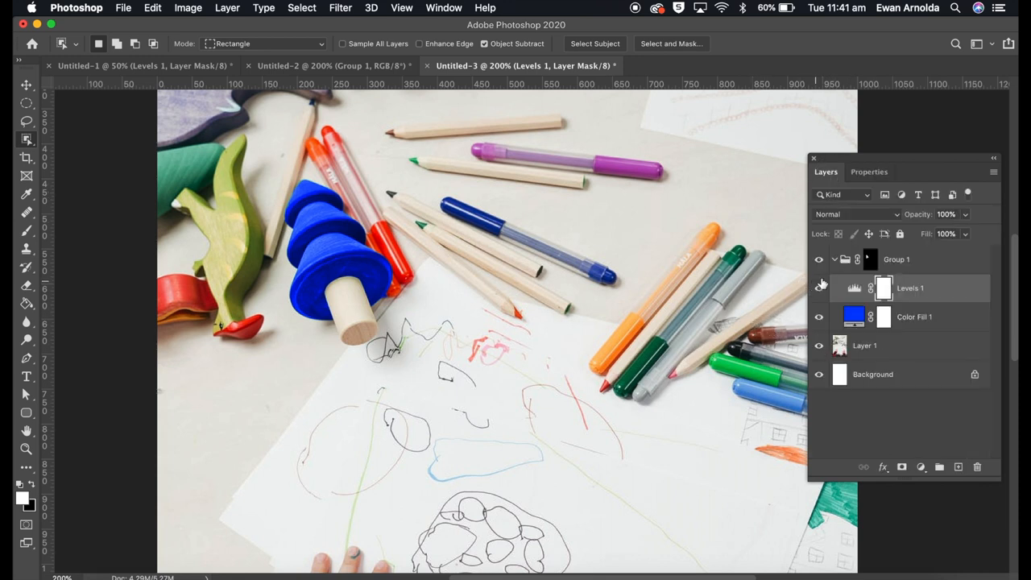
click(835, 259)
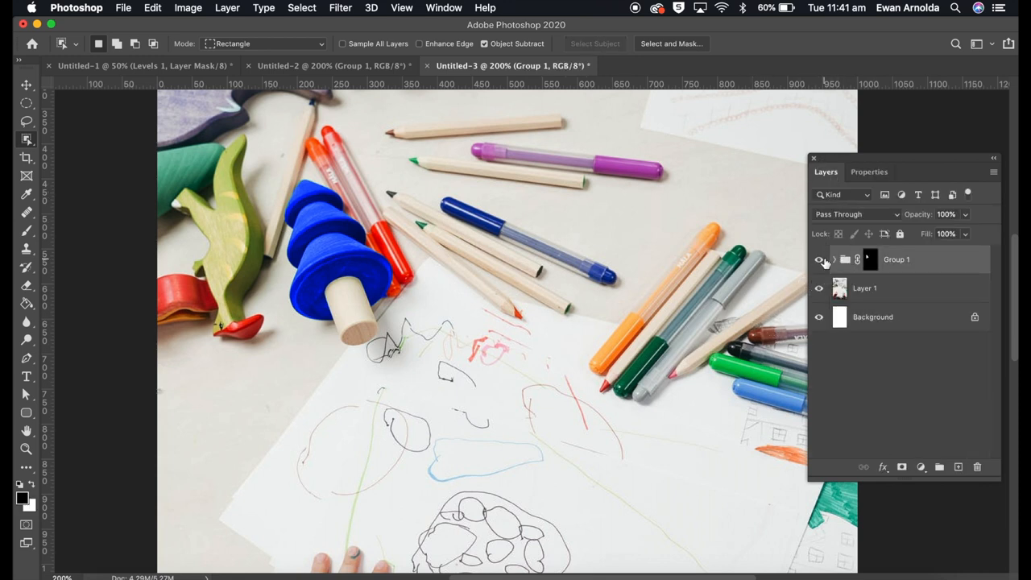
mouse_move(819, 259)
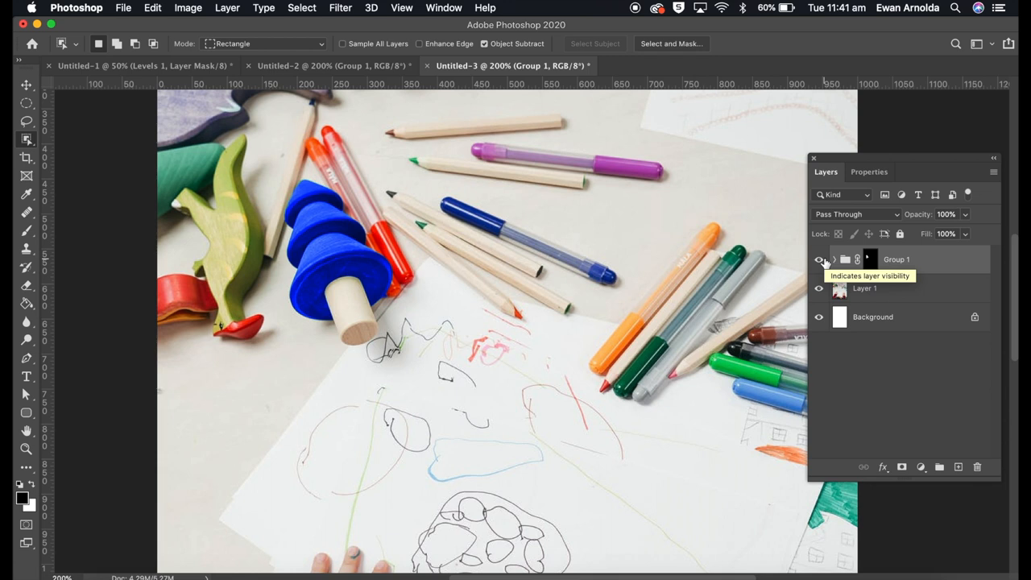